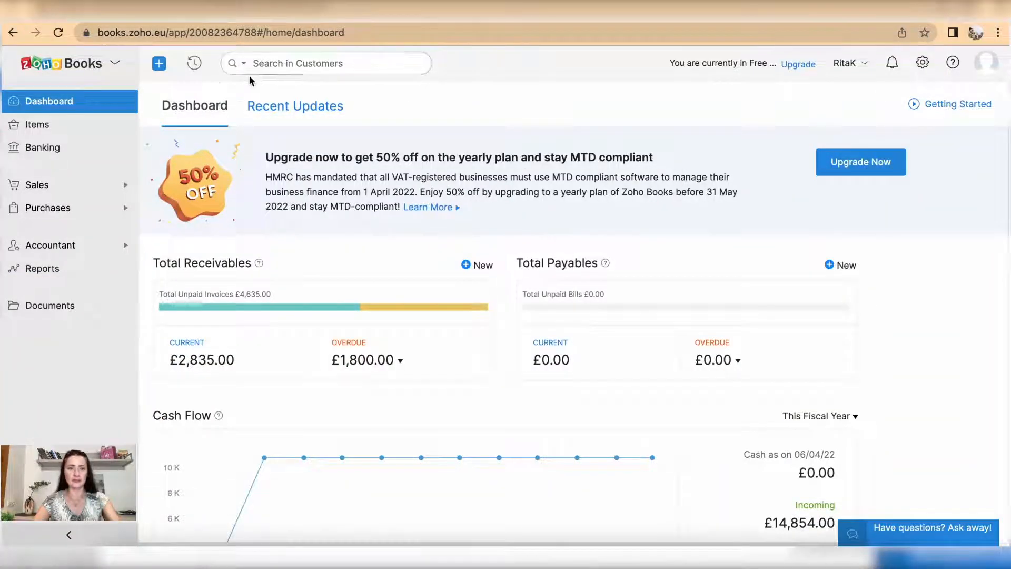
- Go to the All Expenses list via Purchases in the sidebar
left_click(159, 63)
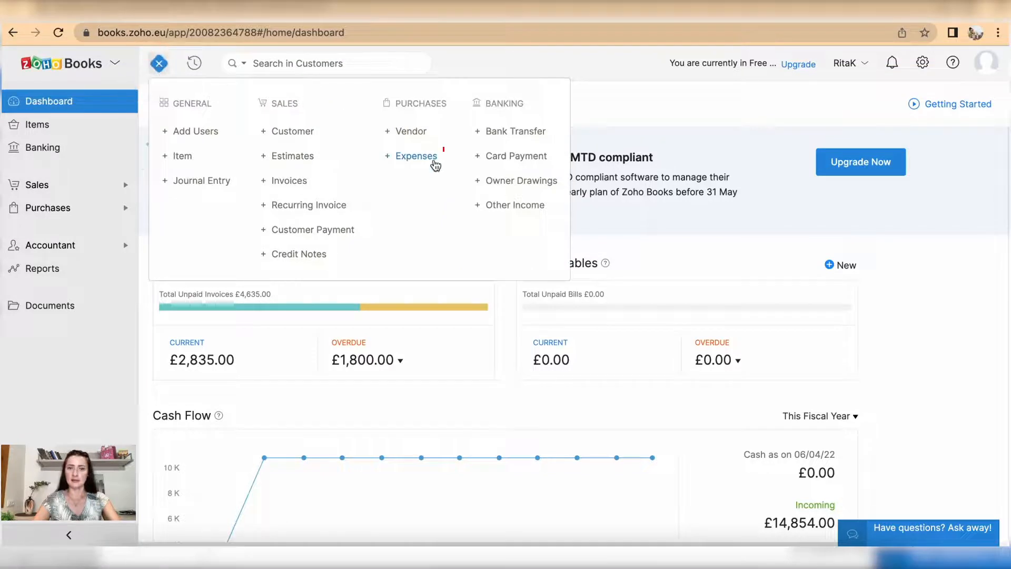
left_click(159, 63)
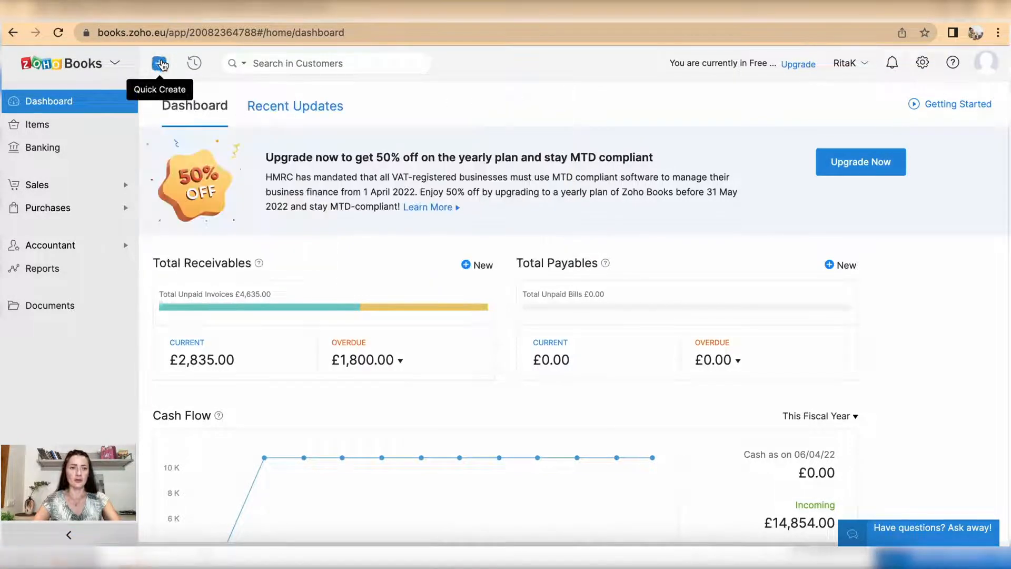
left_click(47, 208)
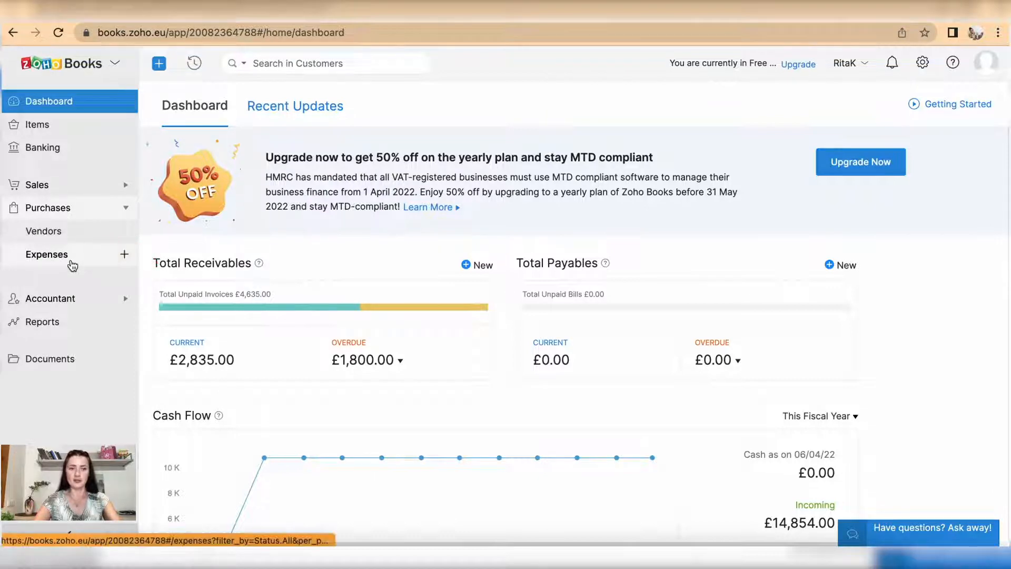
left_click(46, 254)
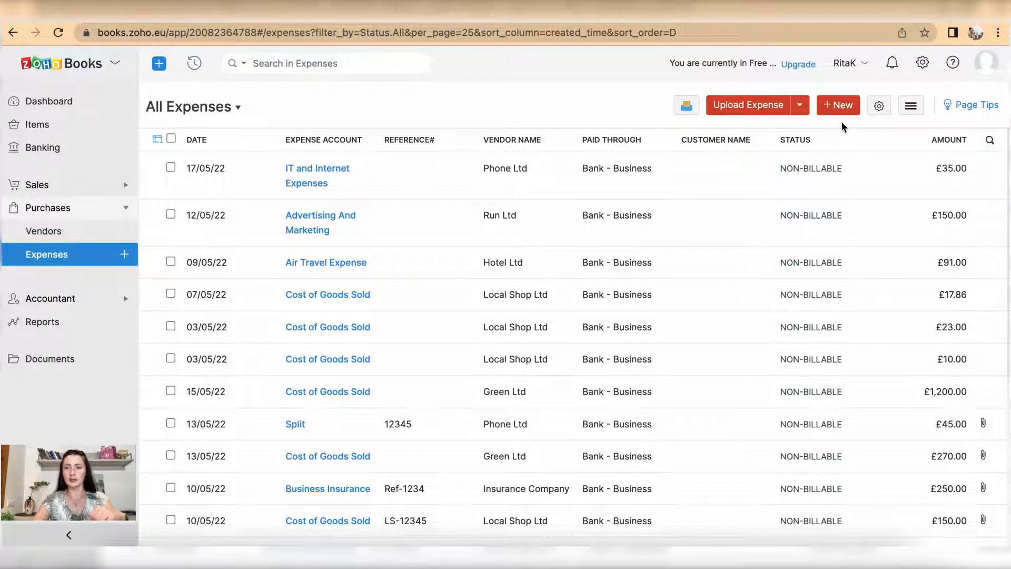
- Start a new expense dated 10/05/22 for £250 against Cost of Goods Sold
left_click(837, 104)
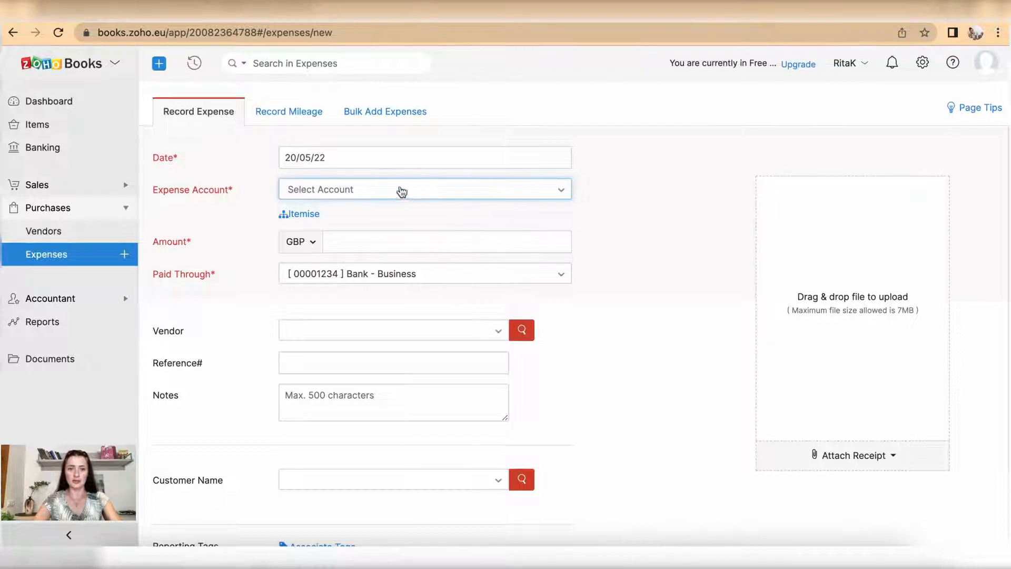
mouse_move(303, 216)
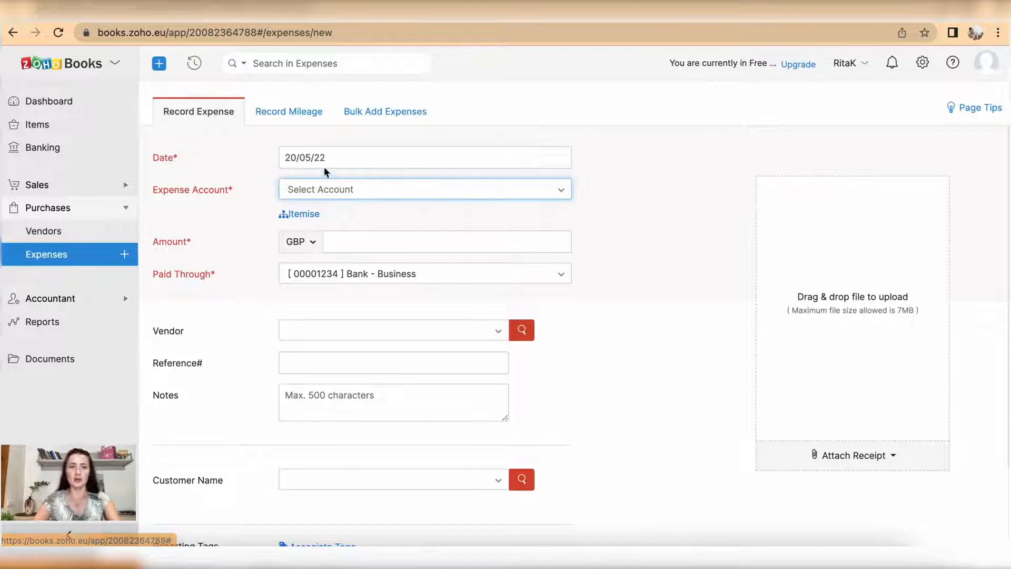
type("10/05/22")
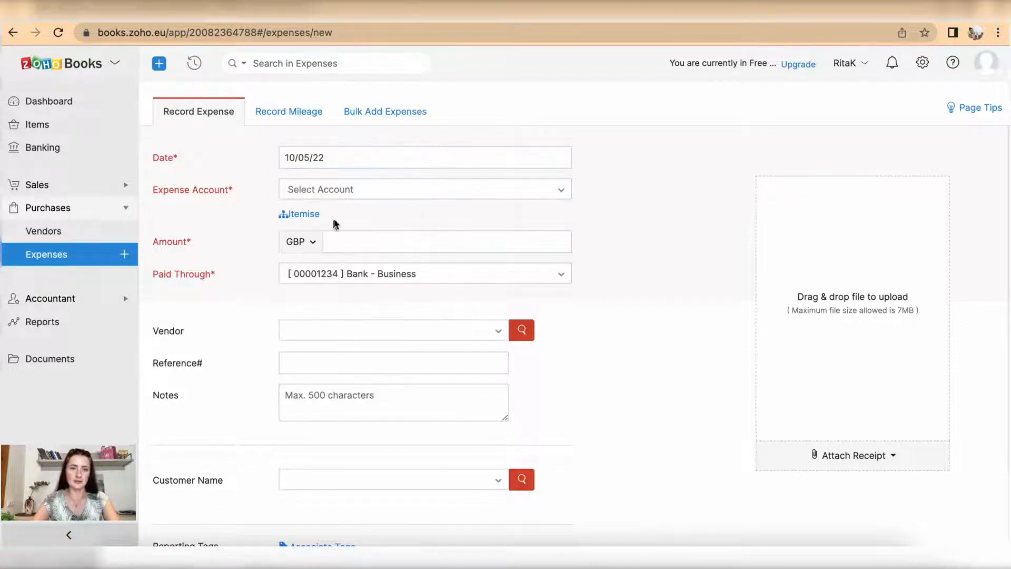
left_click(424, 188)
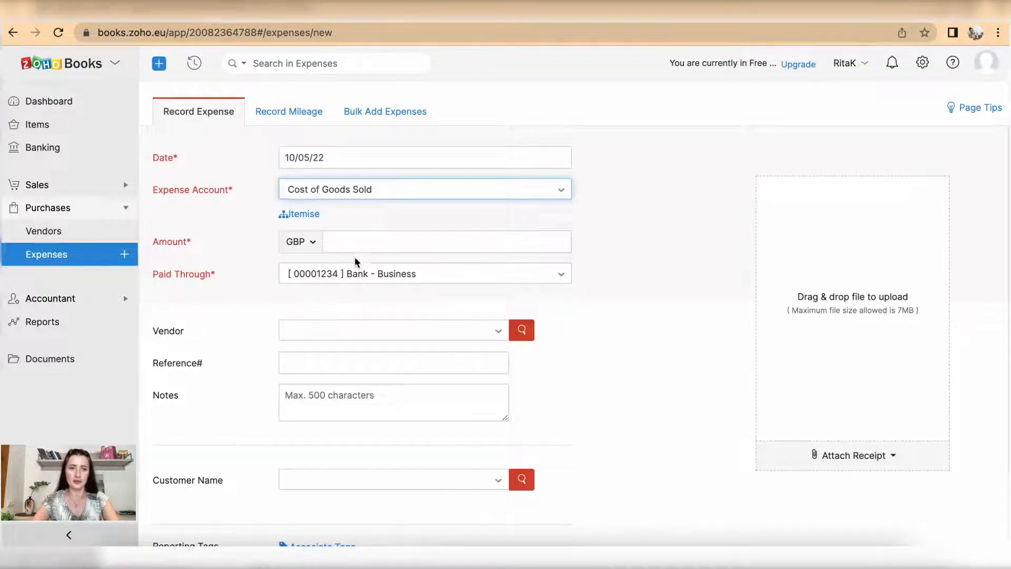
left_click(444, 242)
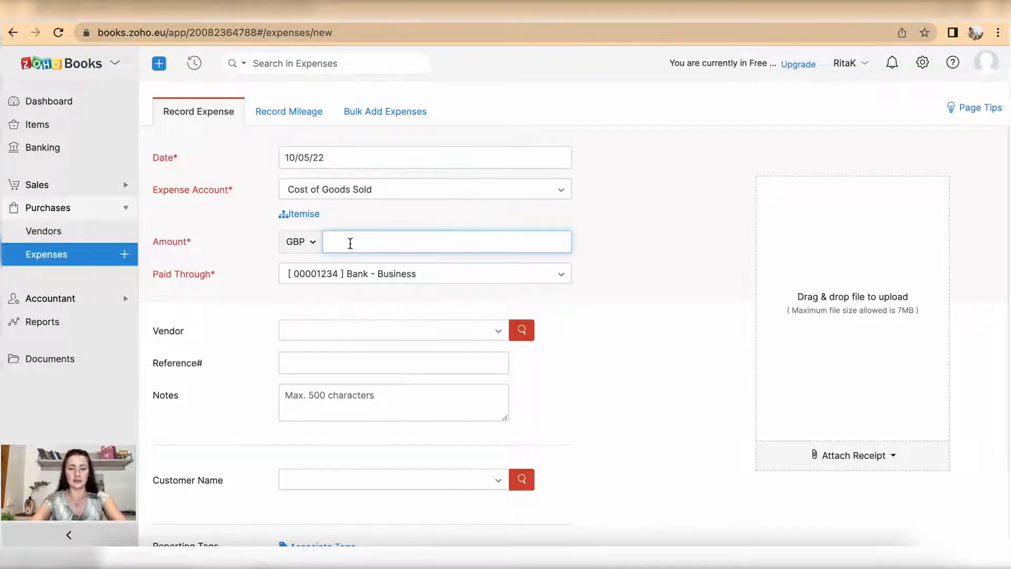
type("250")
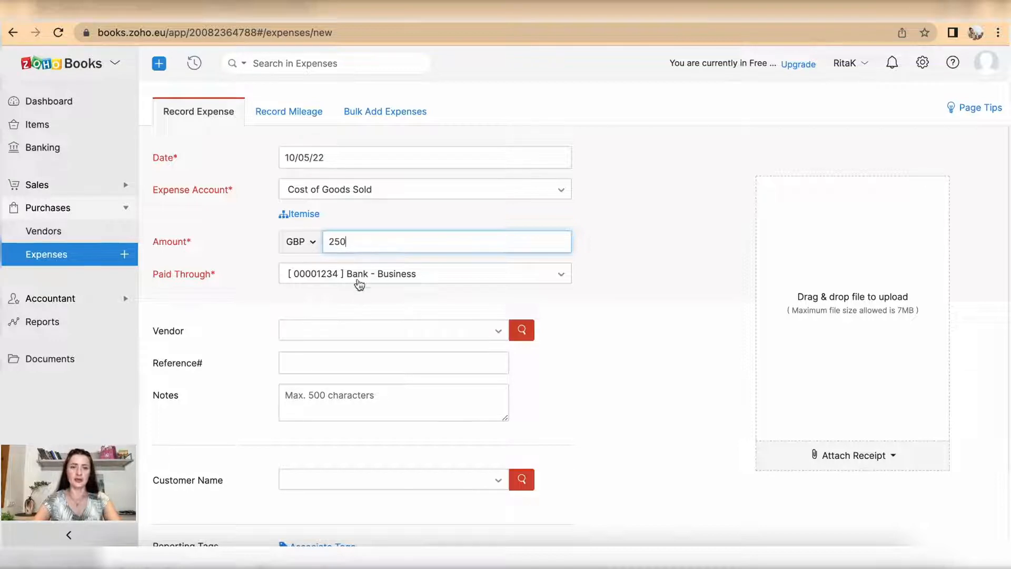
- Set vendor Green Ltd, reference Green-1234 and the note Products
scroll("down", 3)
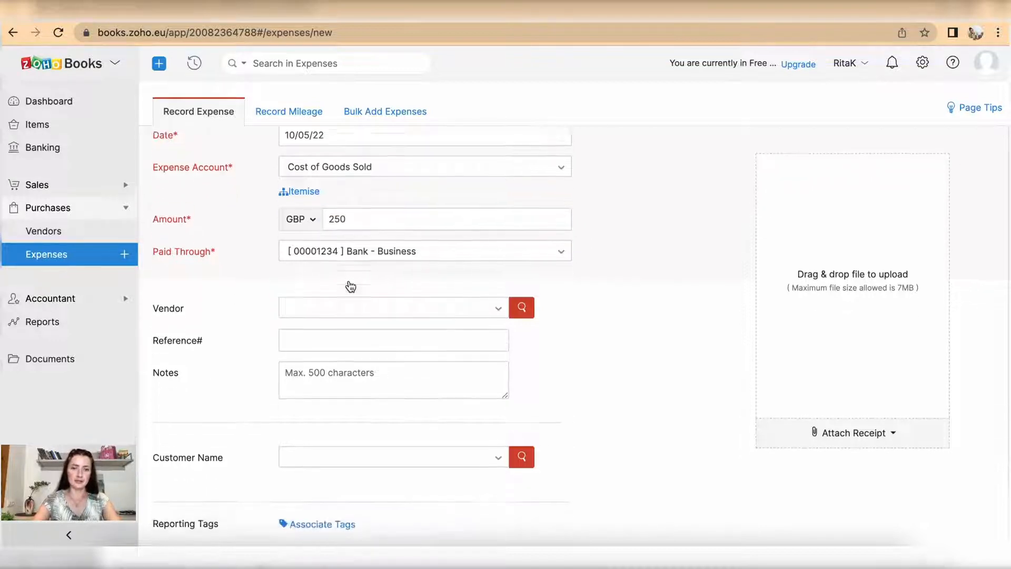
scroll("down", 3)
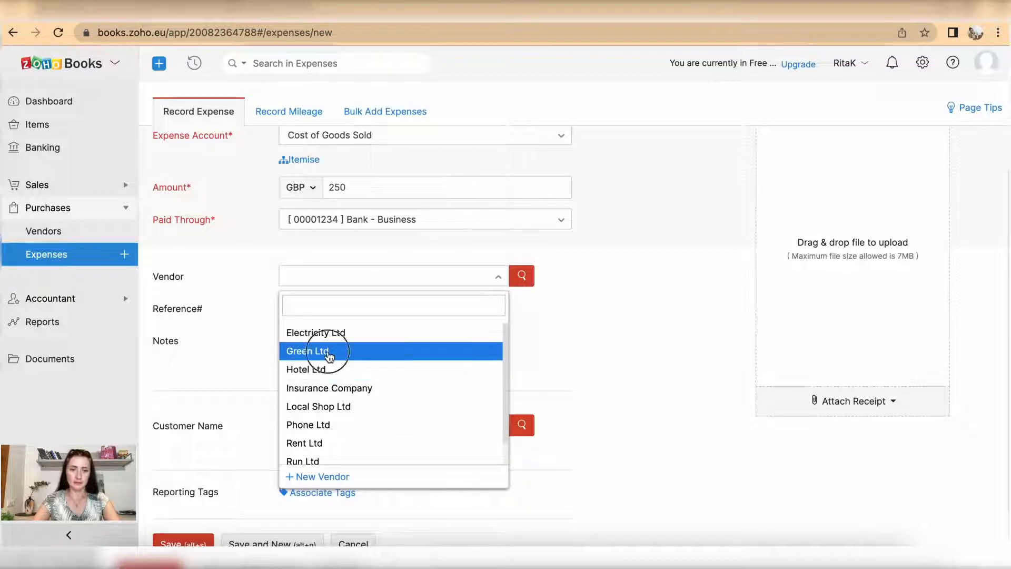
left_click(329, 351)
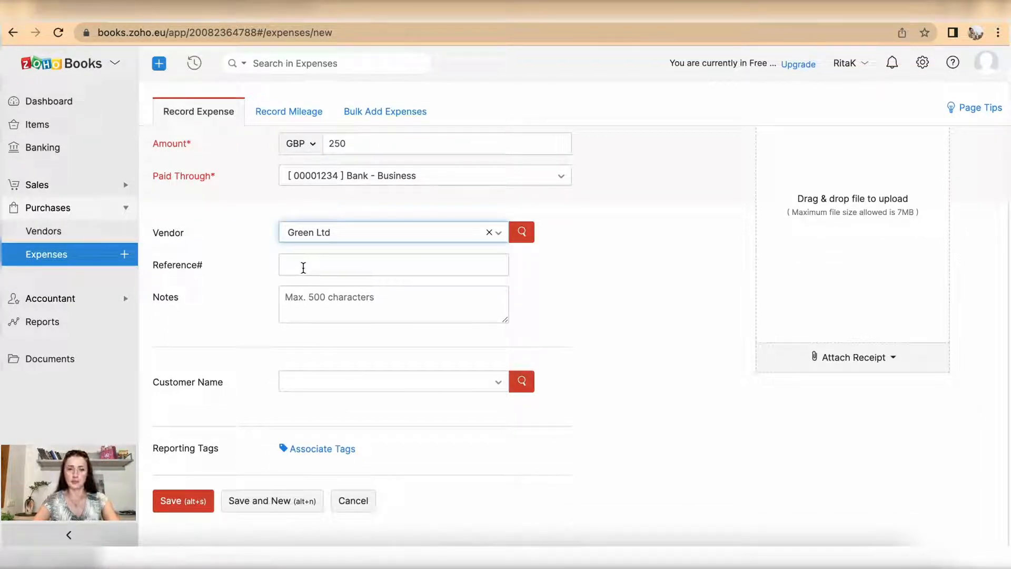
type("Green-1234")
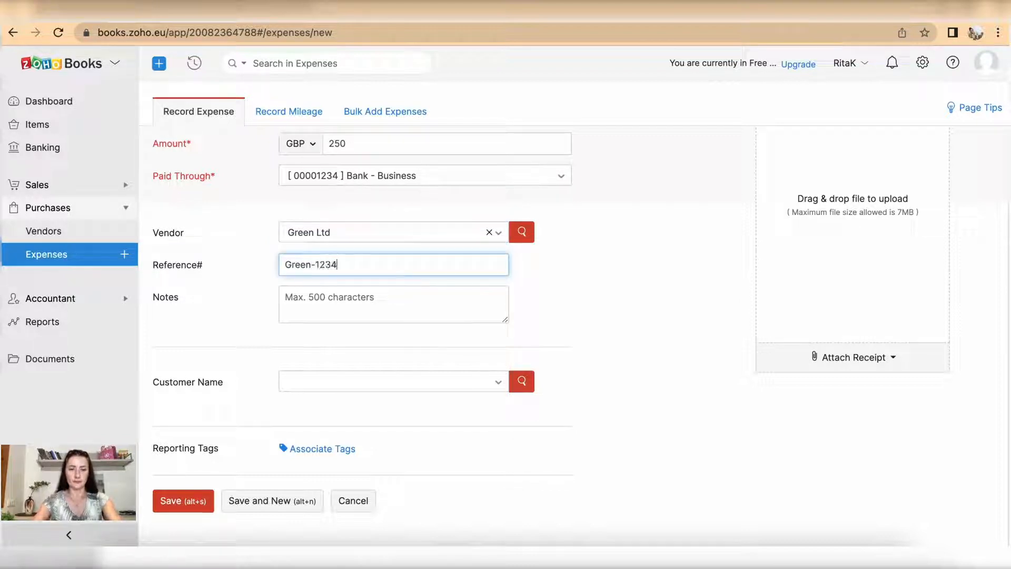
type("Products 1,")
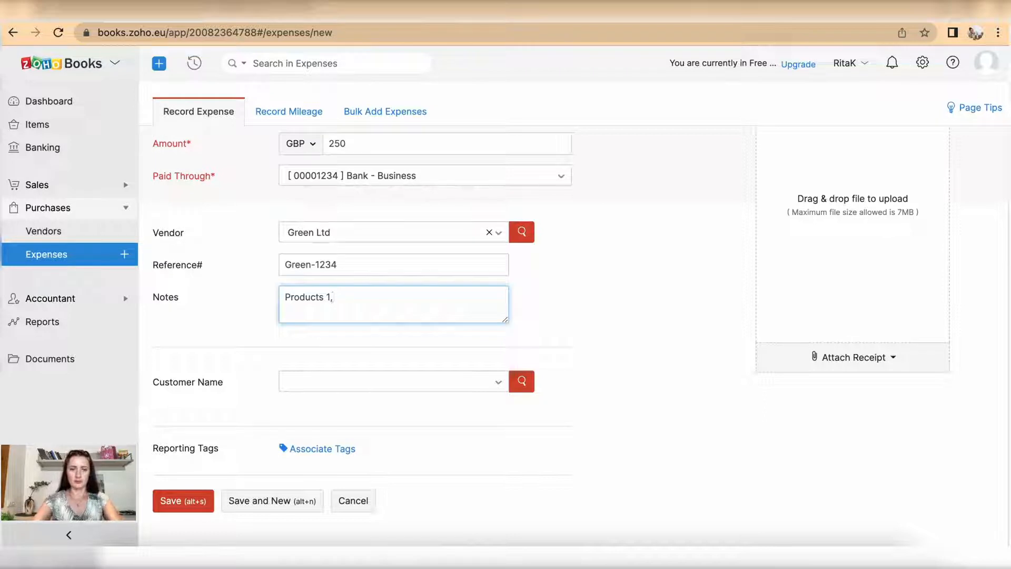
key("Backspace")
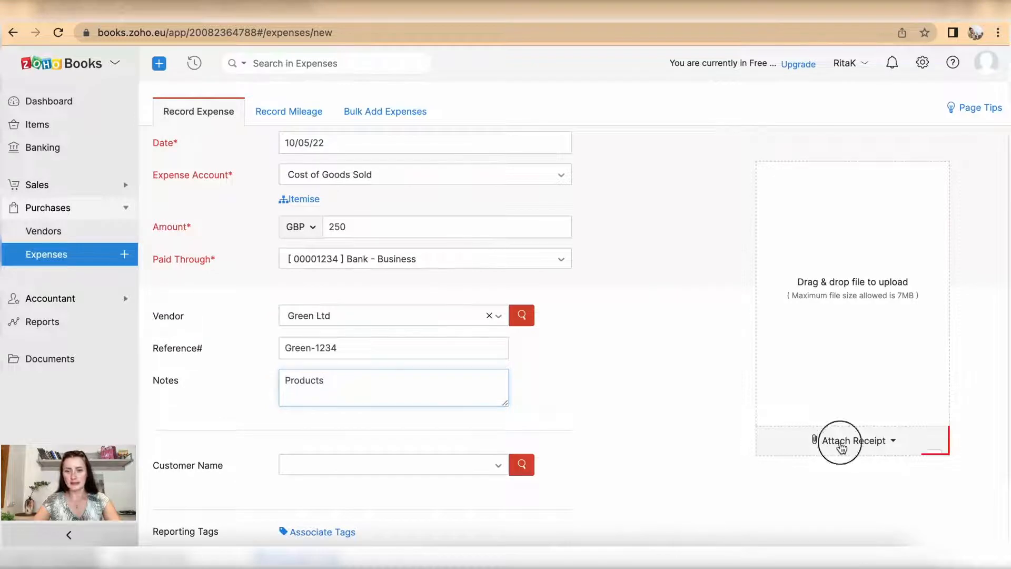
- Attach the Green Ltd invoice PDF as the expense receipt
left_click(851, 440)
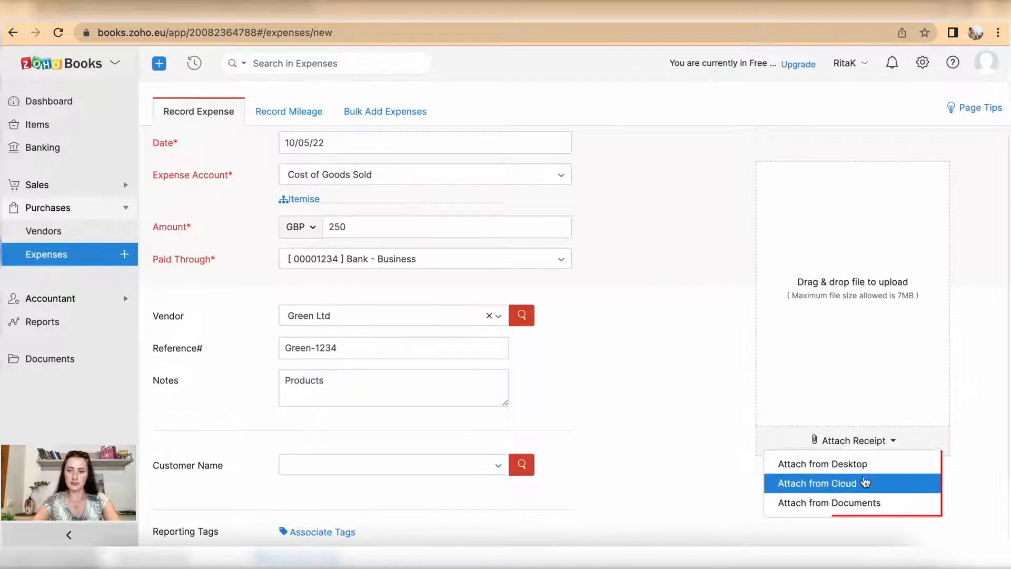
mouse_move(125, 421)
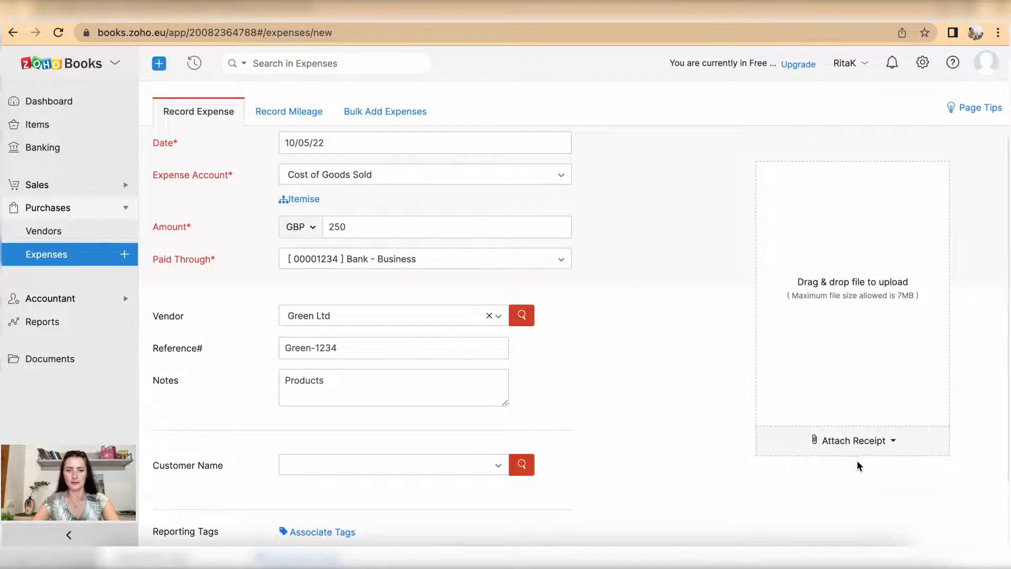
left_click(852, 440)
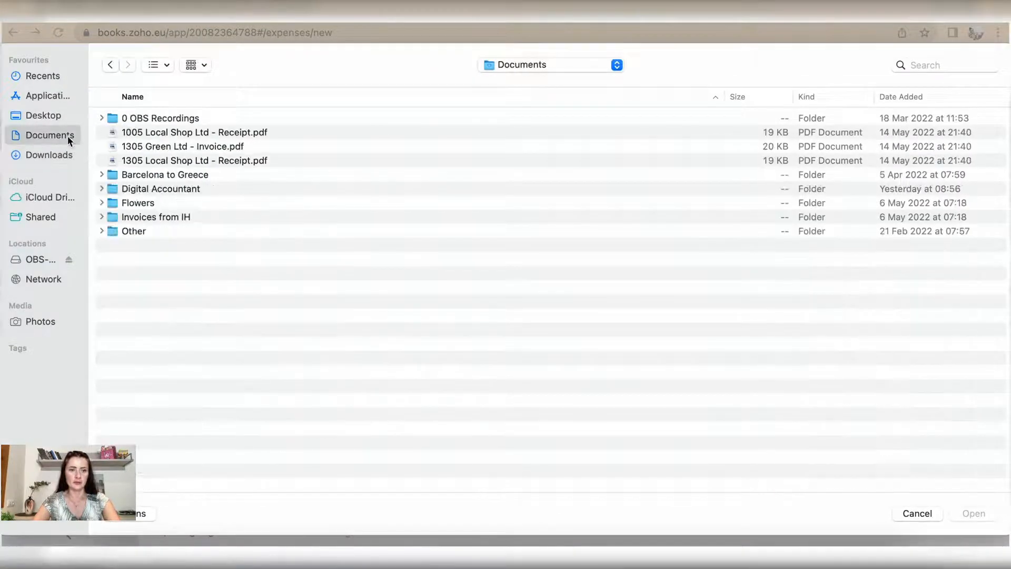
left_click(182, 145)
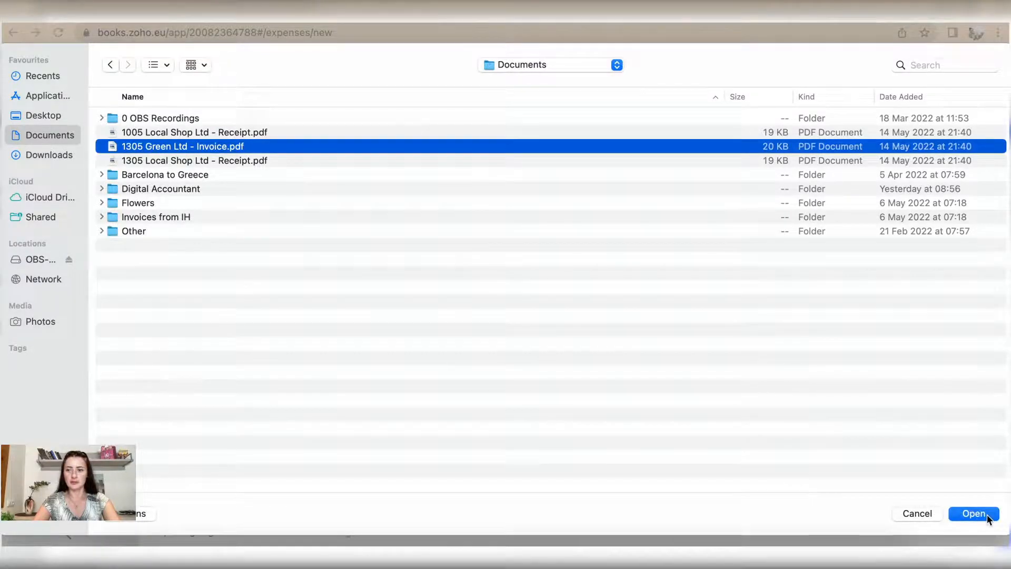
left_click(973, 512)
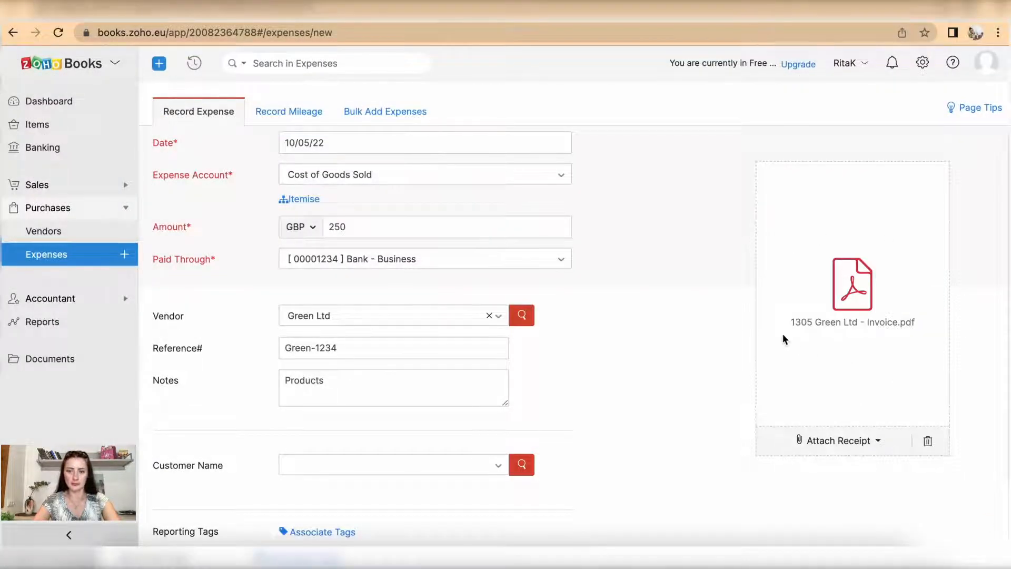
scroll("down", 3)
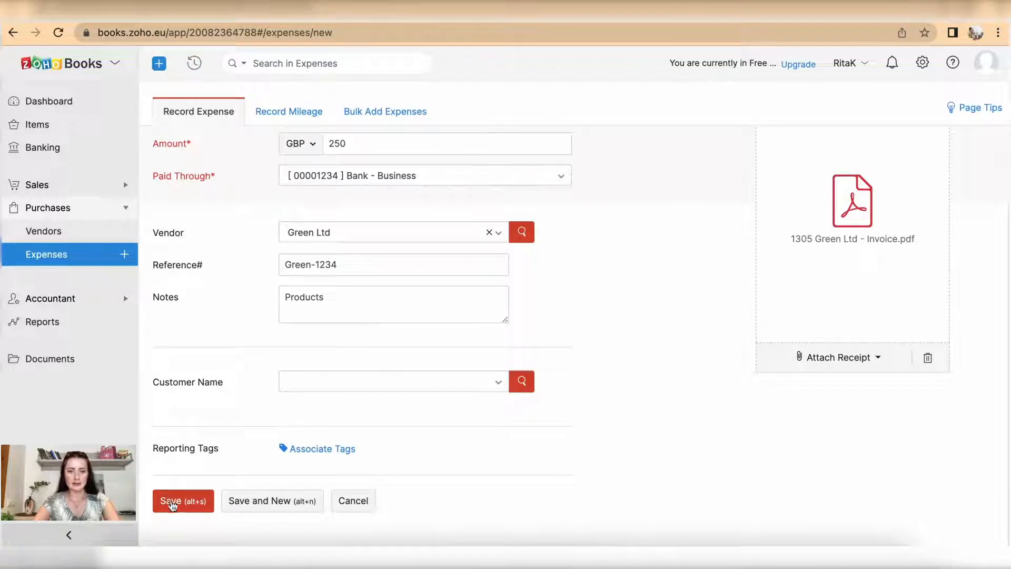
mouse_move(271, 500)
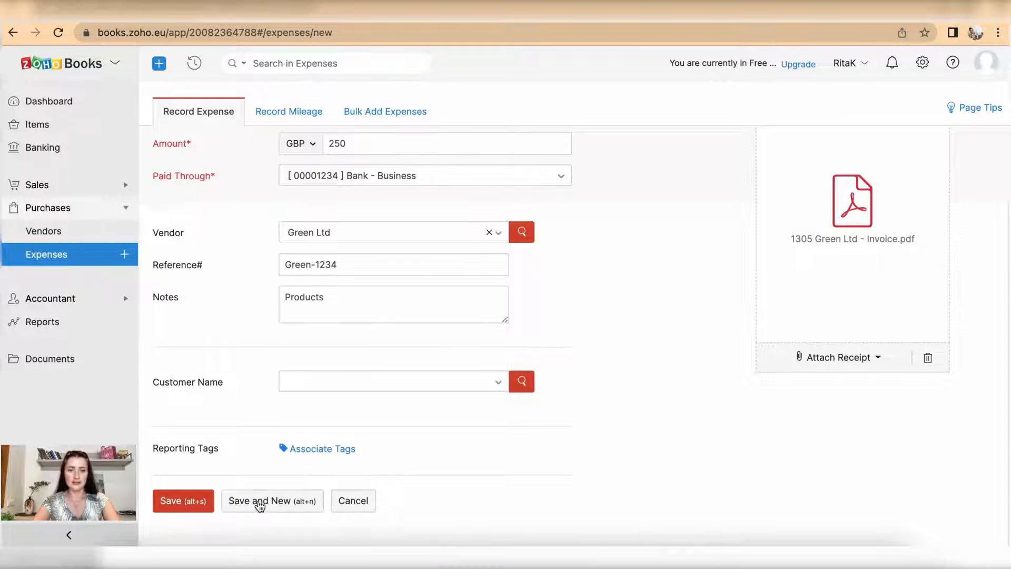
- Save the expense and begin a new one dated 10 May 2022 on Cost of Goods Sold, itemised
left_click(272, 501)
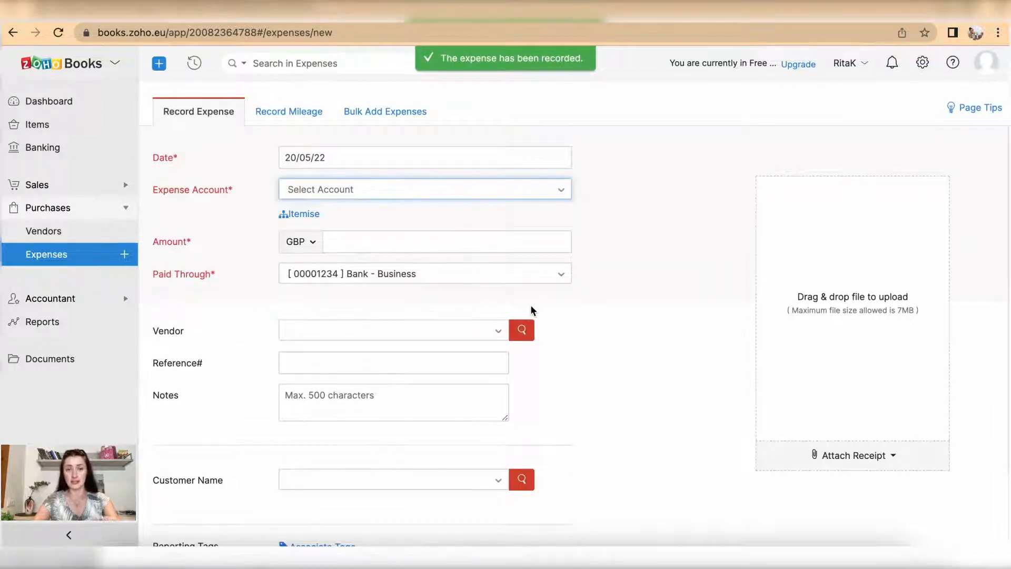
left_click(424, 157)
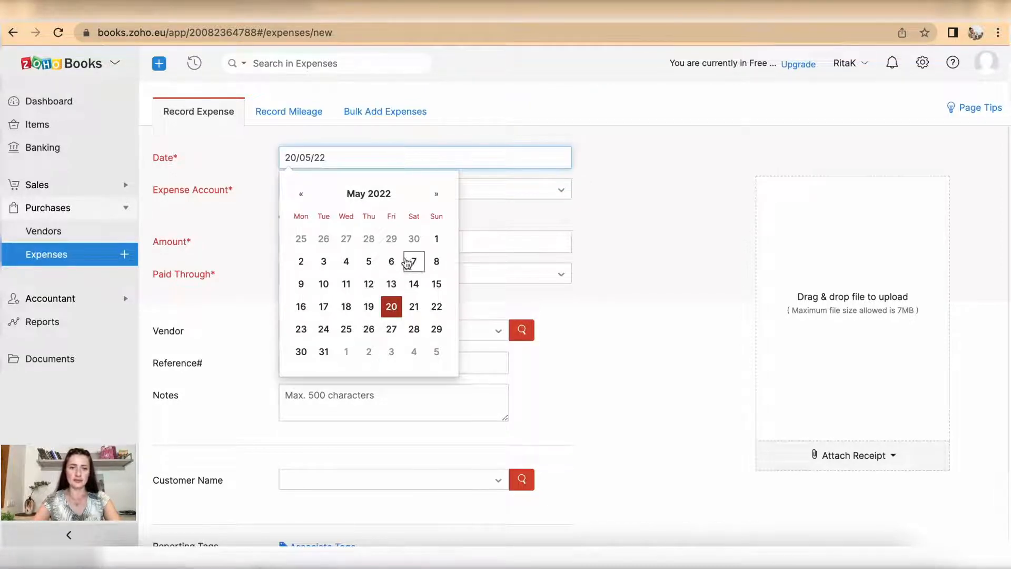
left_click(324, 283)
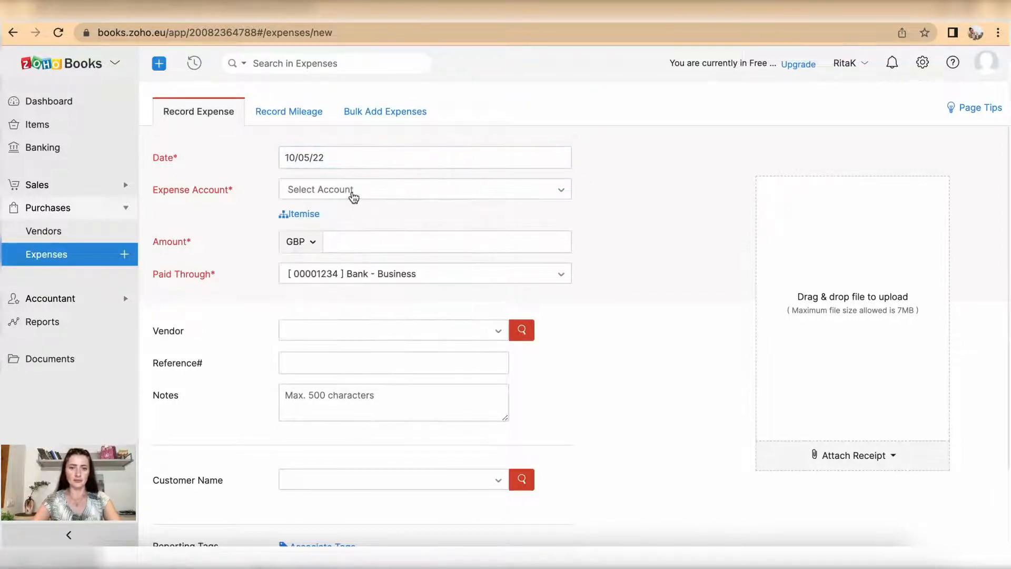
left_click(425, 188)
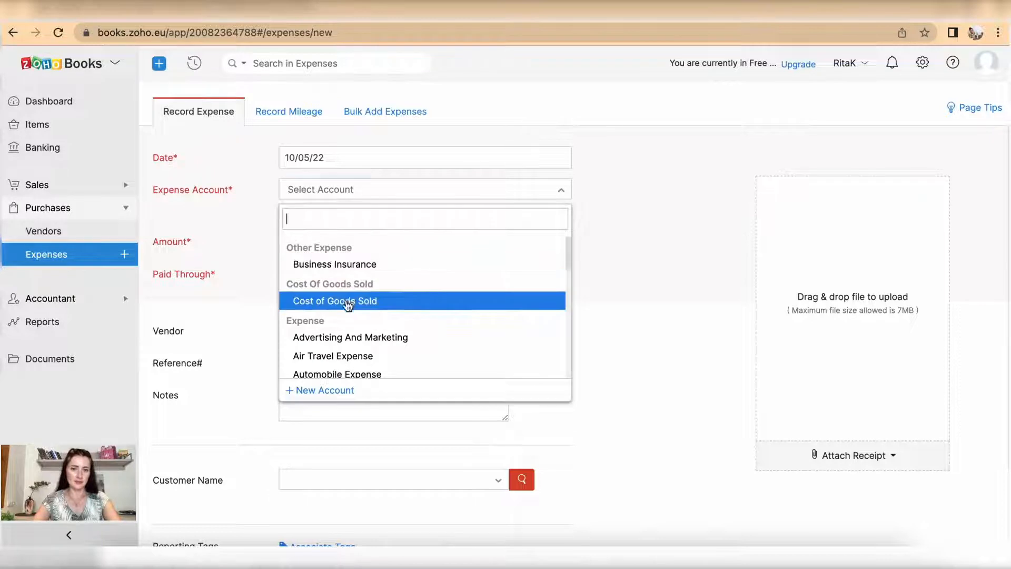
left_click(334, 300)
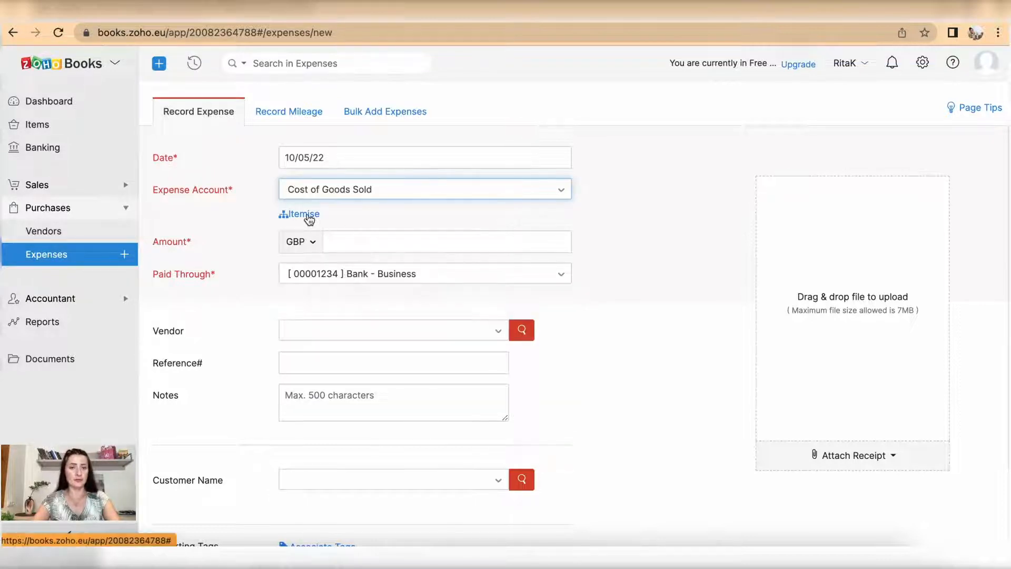
left_click(303, 214)
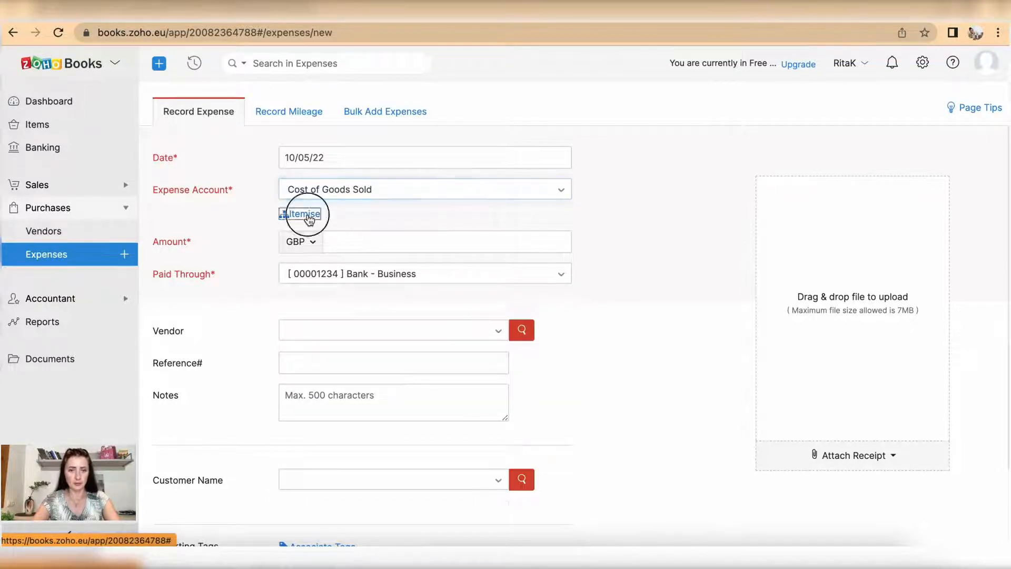
- In itemised view, enter the first line Product 1 for 100
left_click(300, 214)
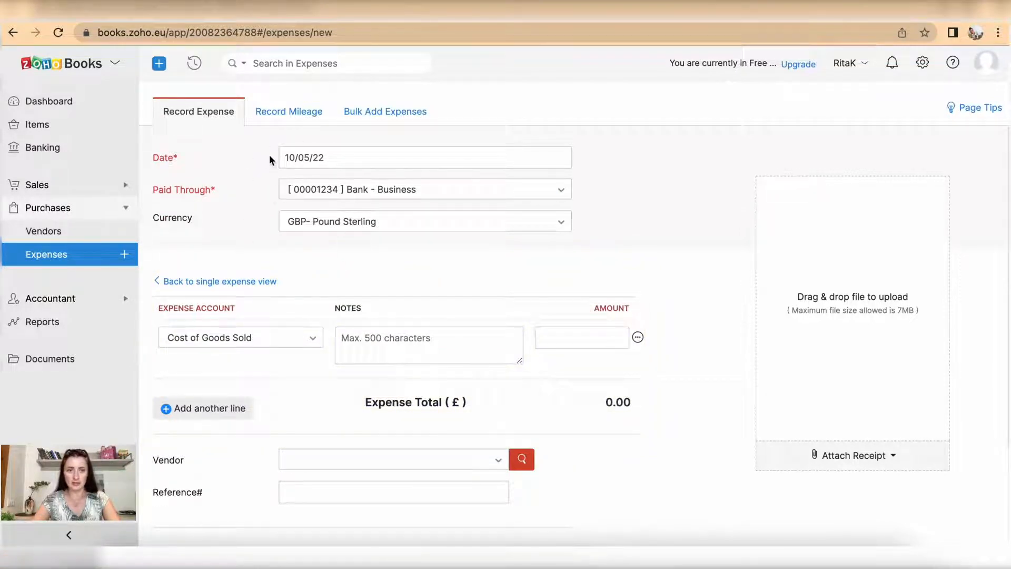
mouse_move(404, 197)
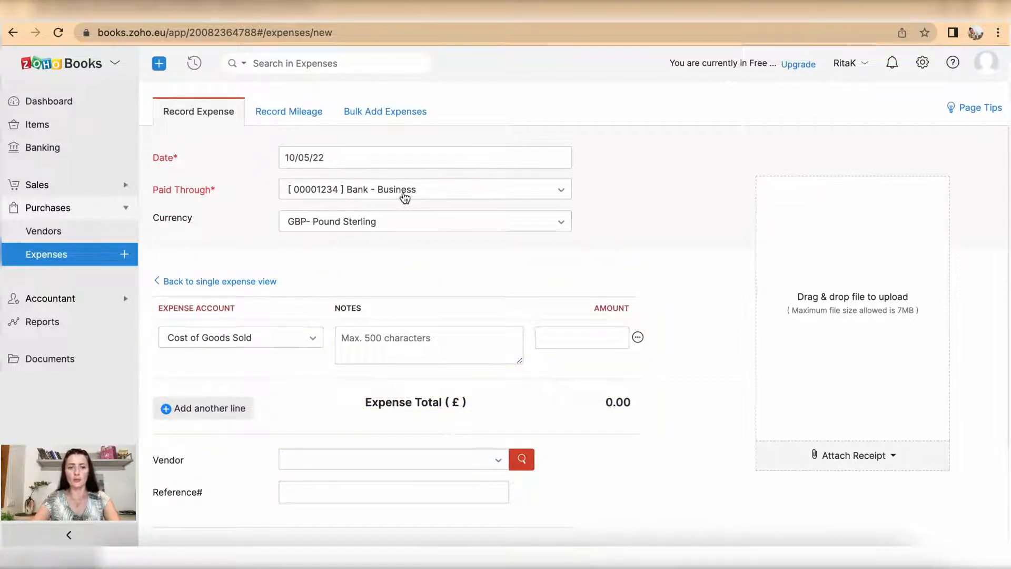
left_click(425, 188)
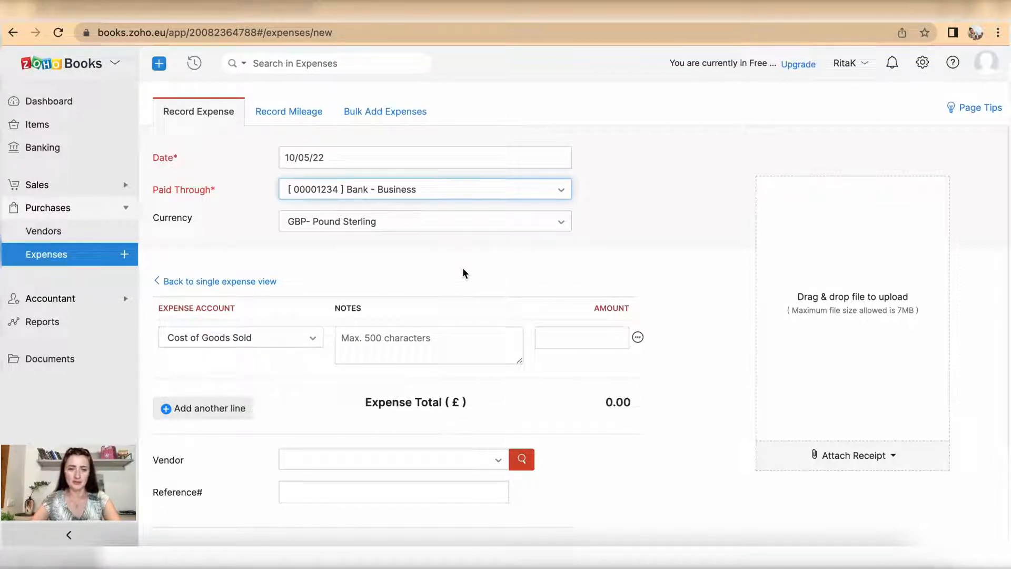
scroll("down", 3)
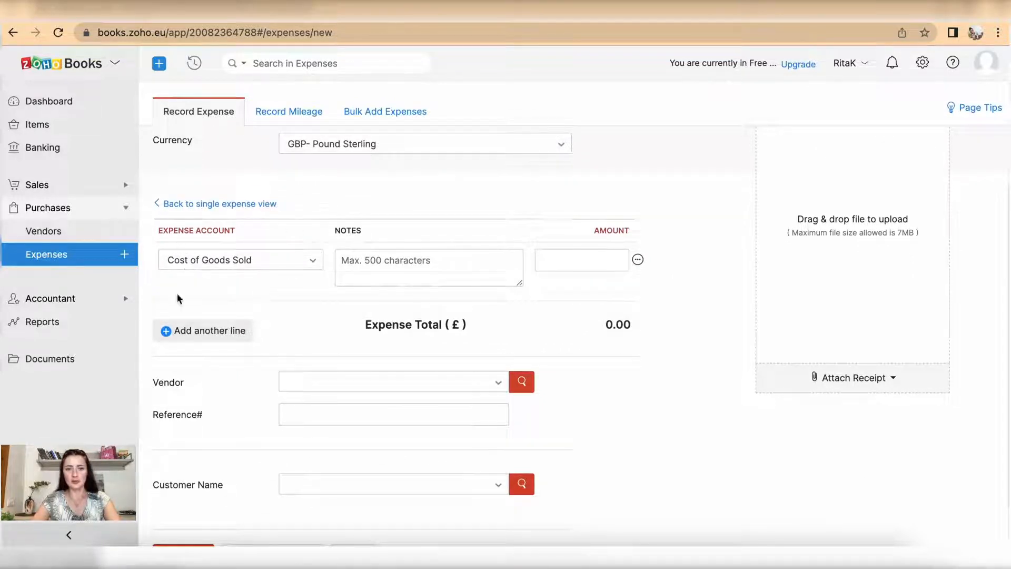
mouse_move(331, 279)
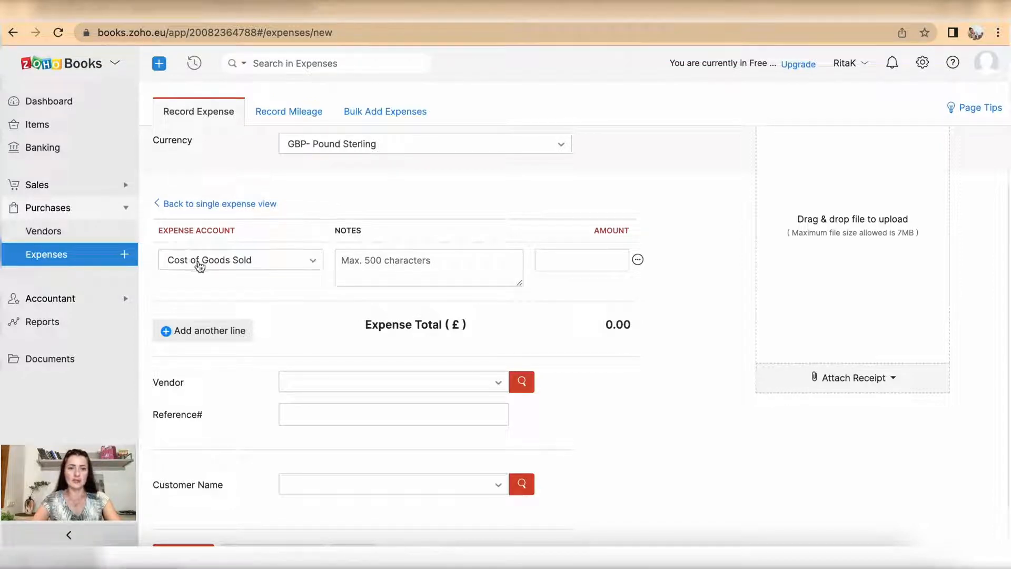
left_click(429, 266)
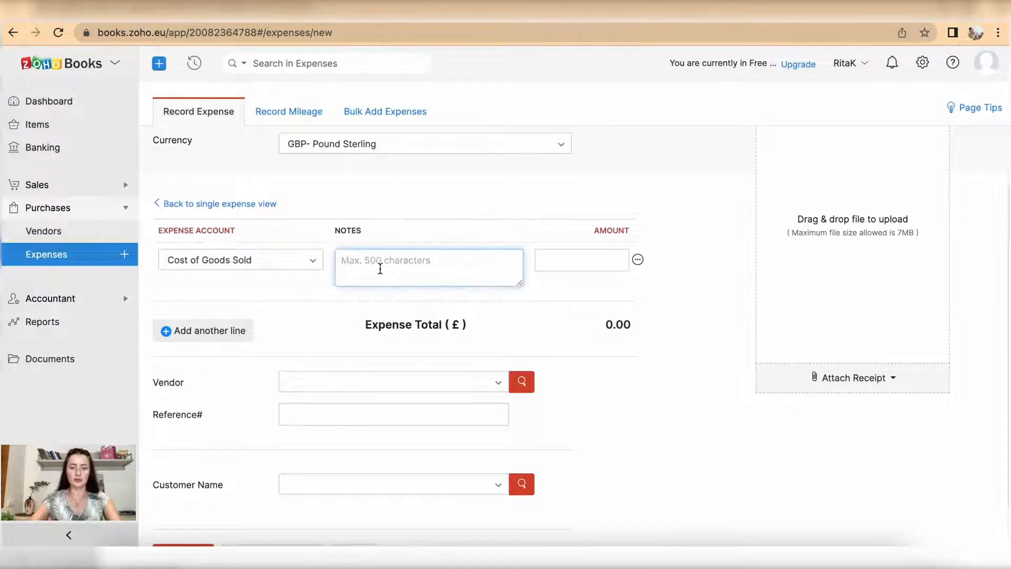
type("Produ")
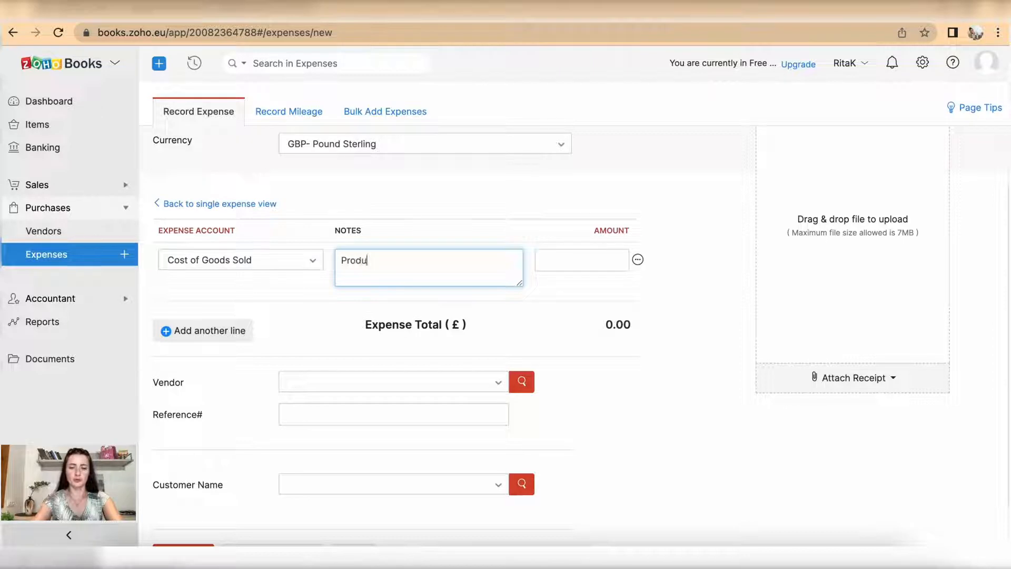
left_click(581, 261)
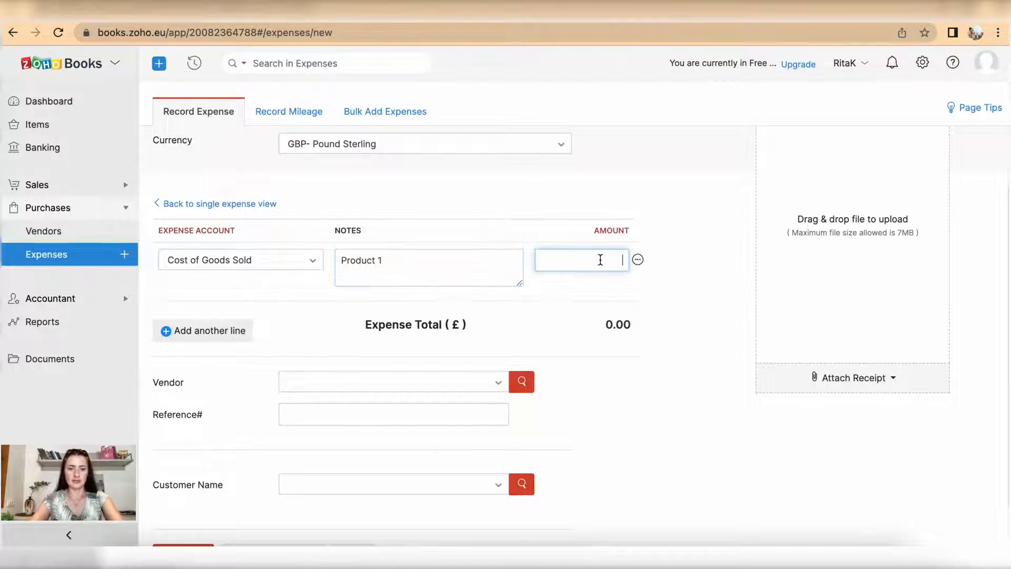
type("100")
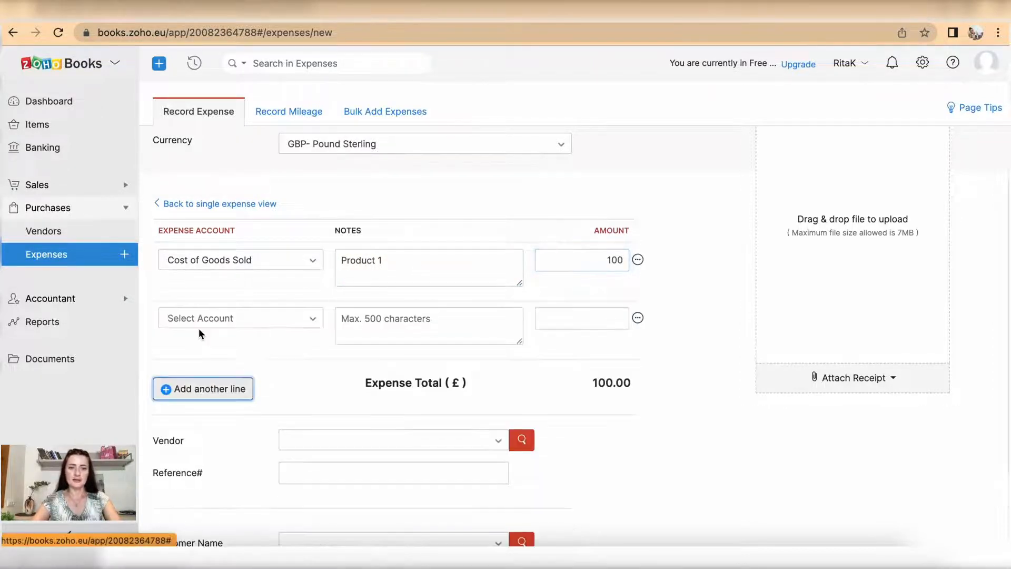
- Add Cost of Goods Sold lines Product 2 for 75 and Product 3 for 55, totalling 230
left_click(239, 317)
type("Product 2")
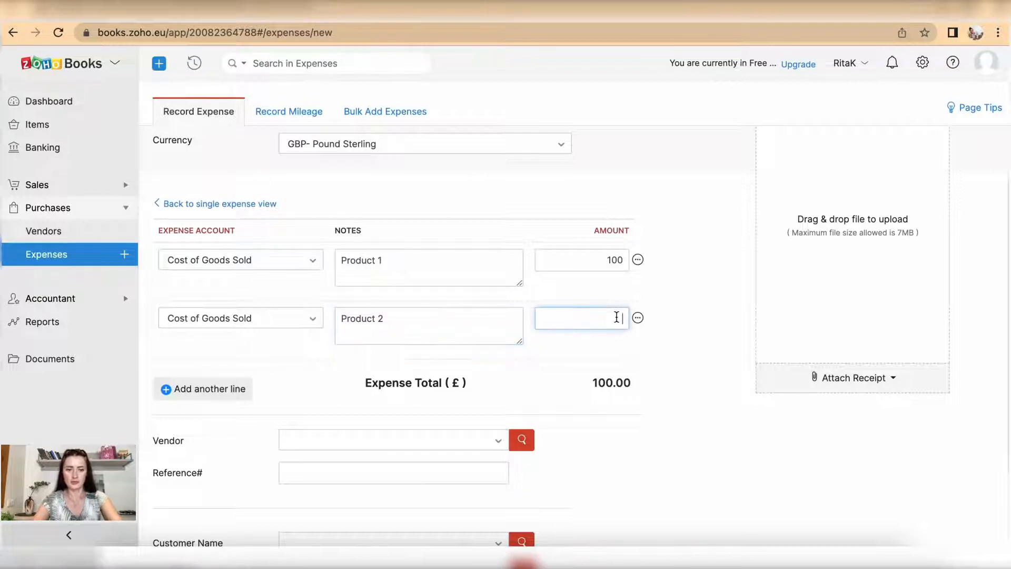
type("75")
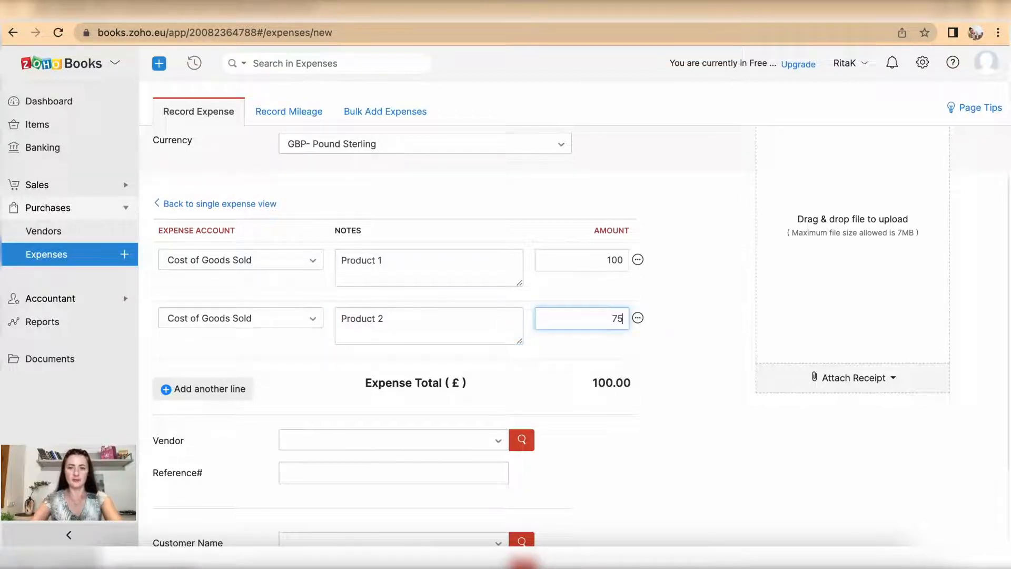
left_click(202, 389)
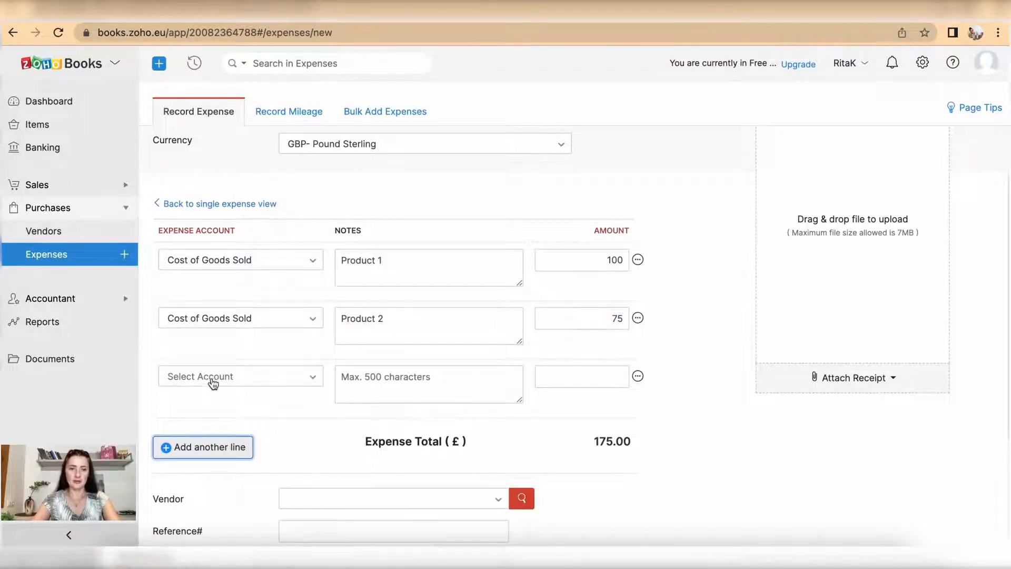
left_click(240, 376)
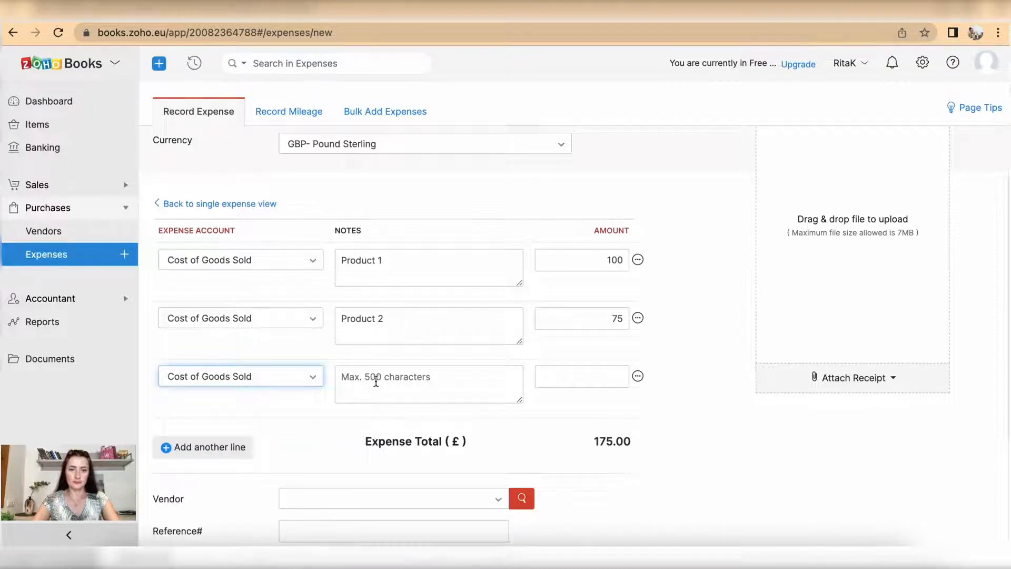
type("Produ")
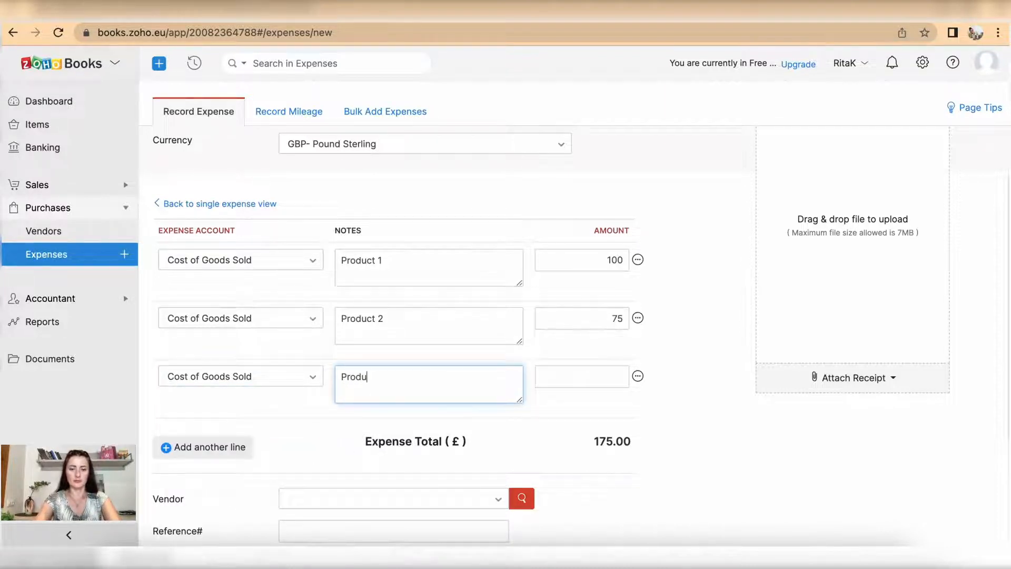
type("ct 3")
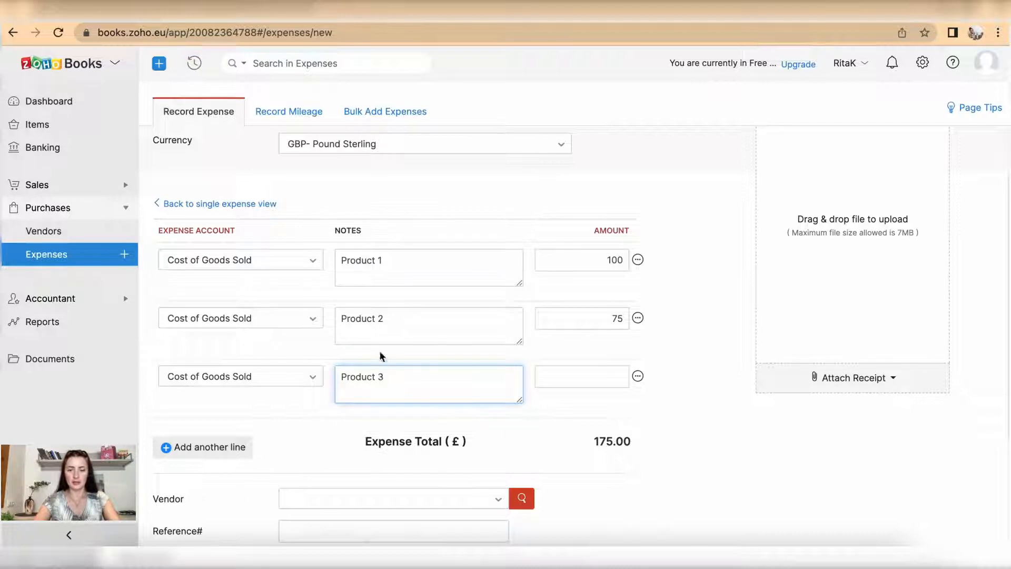
type("55")
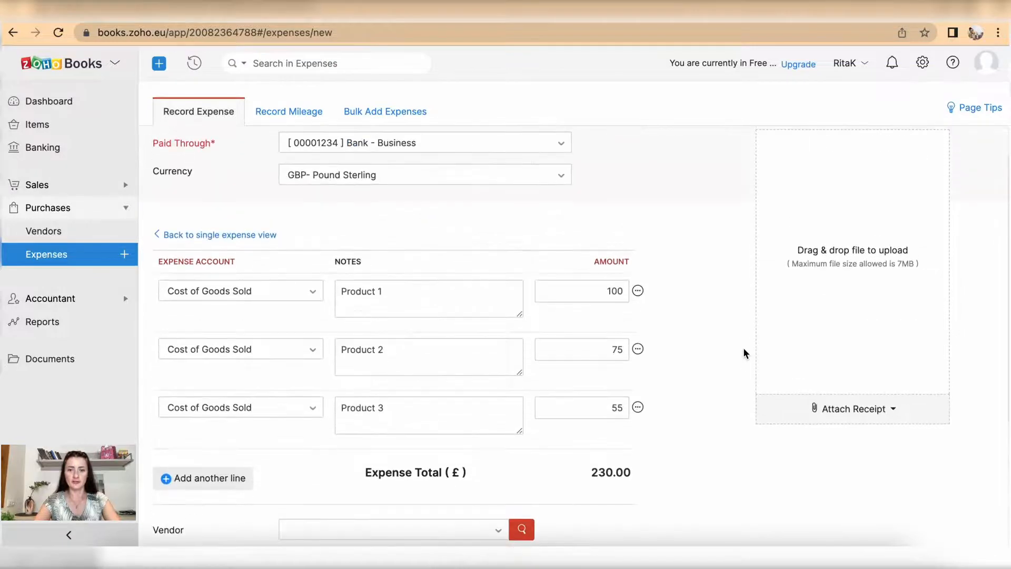
mouse_move(485, 446)
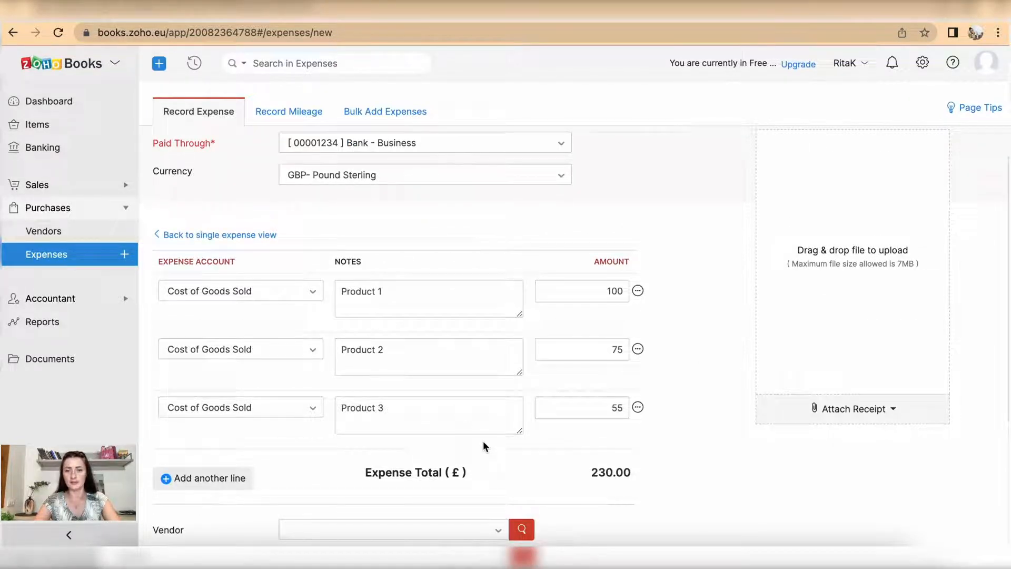
- Attach '1305 Green Ltd - Invoice.pdf' from the desktop as the receipt
left_click(852, 409)
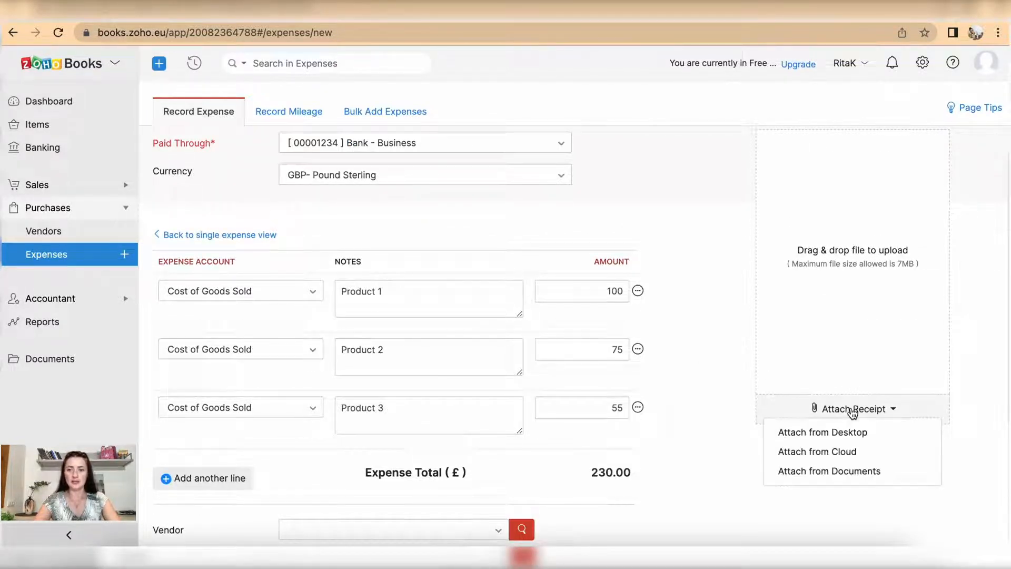
left_click(829, 470)
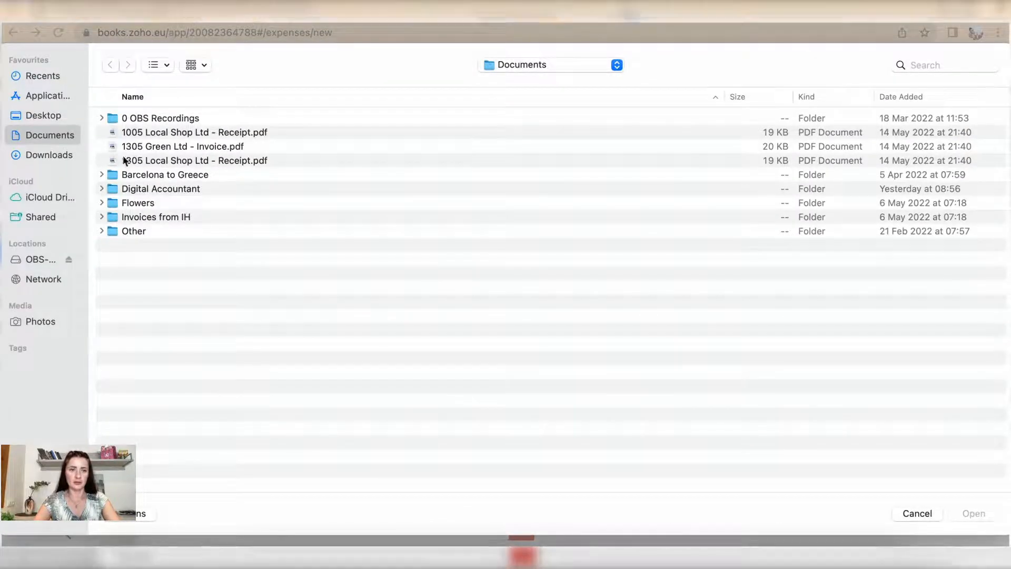
left_click(182, 147)
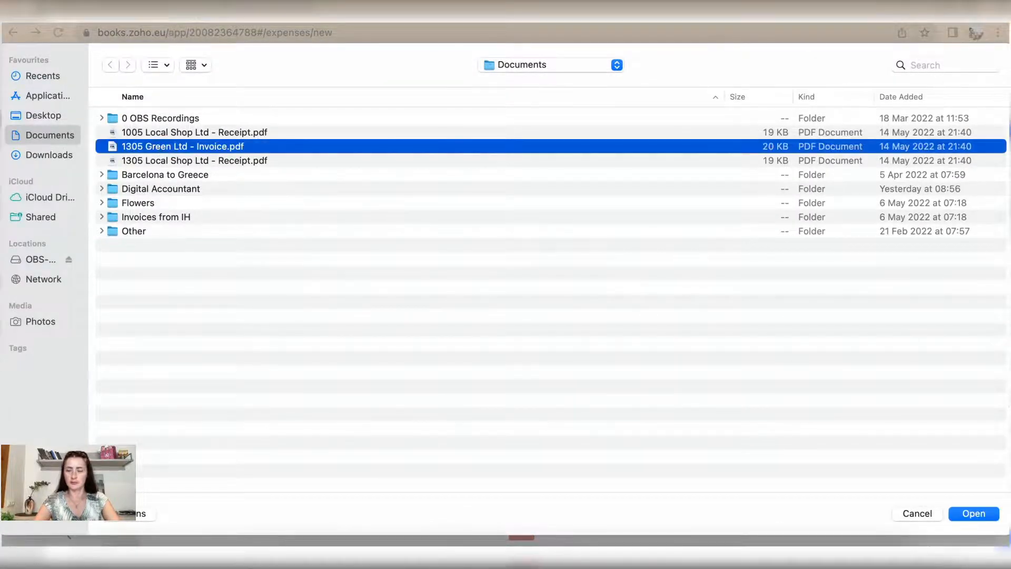
left_click(973, 513)
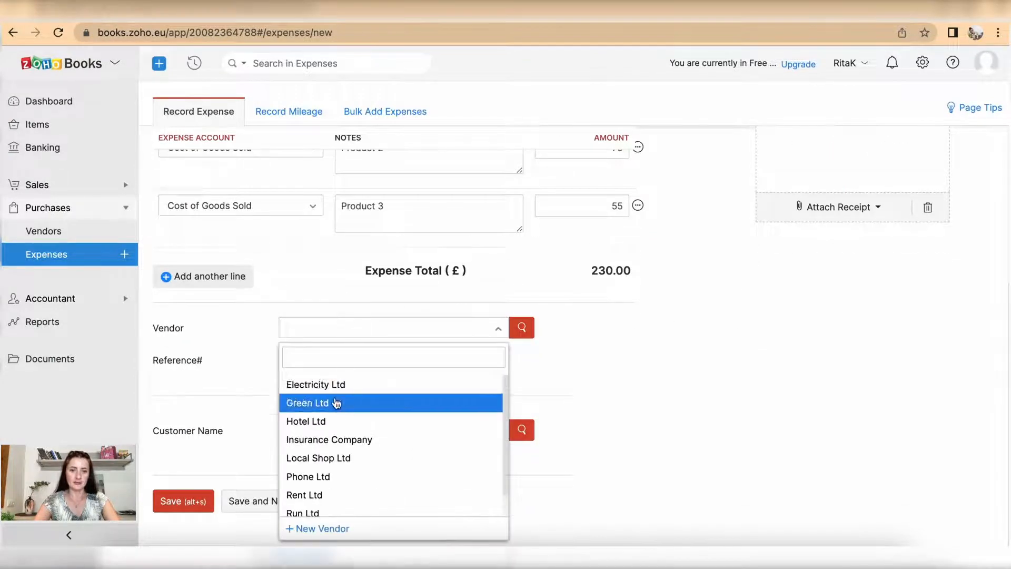
- Set vendor Green Ltd and reference GREEN-1235, then save the split expense
left_click(309, 402)
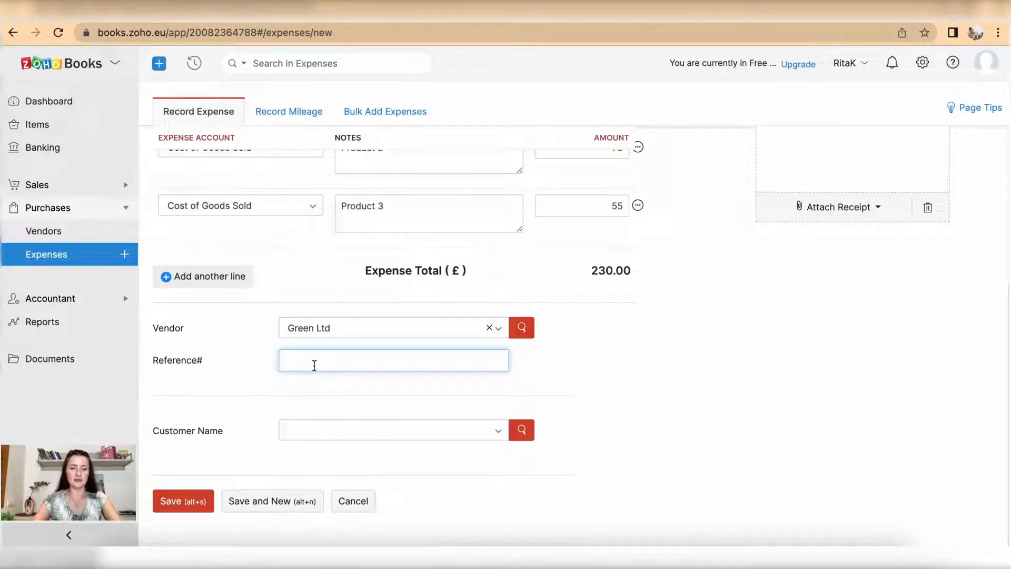
type("G")
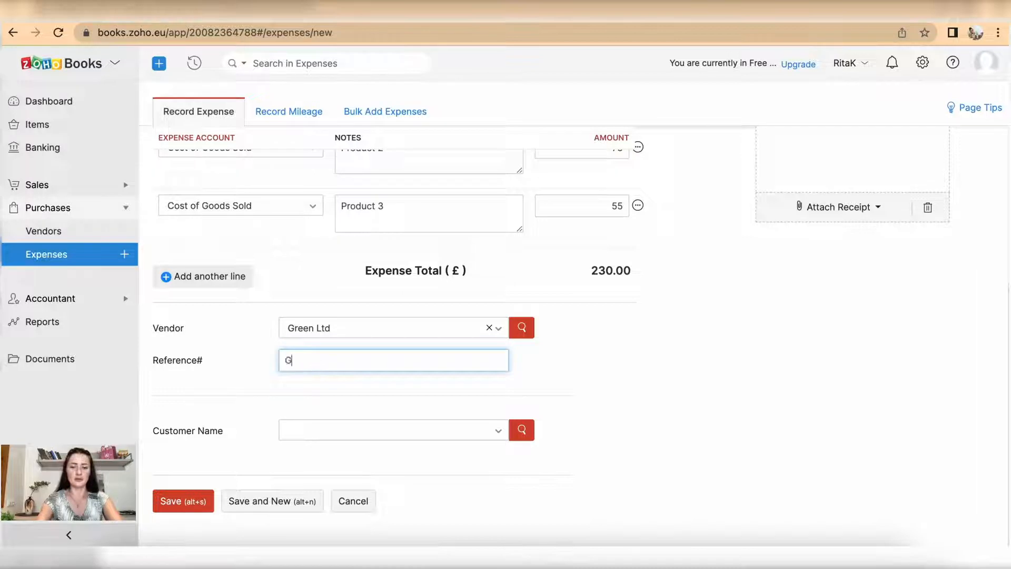
type("REEN-1235")
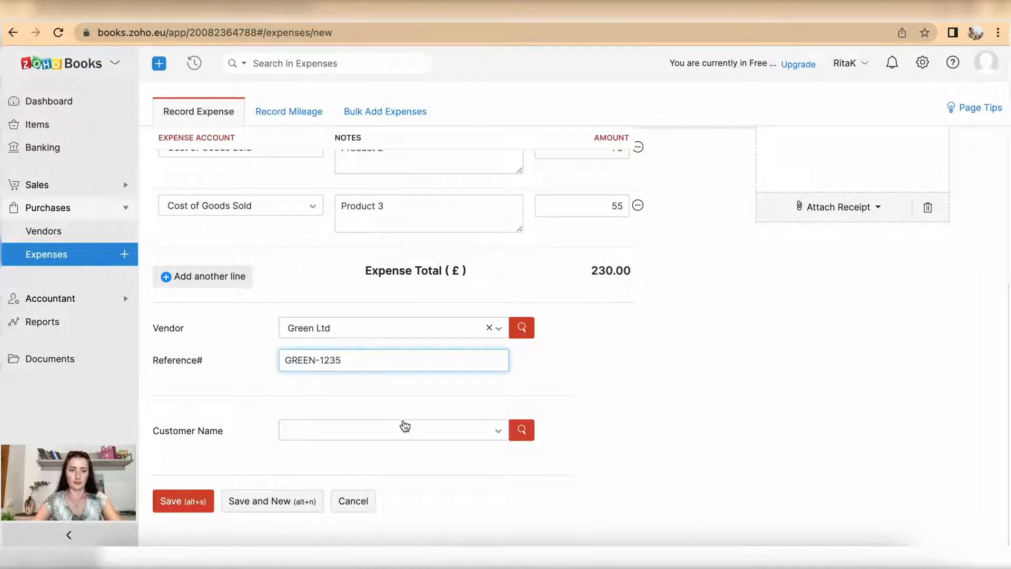
left_click(182, 502)
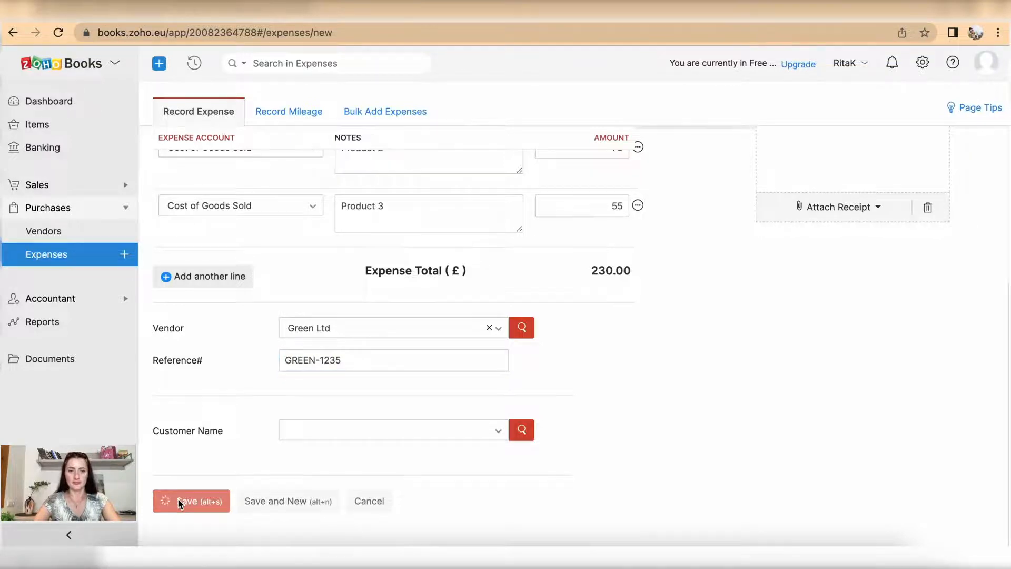
left_click(191, 502)
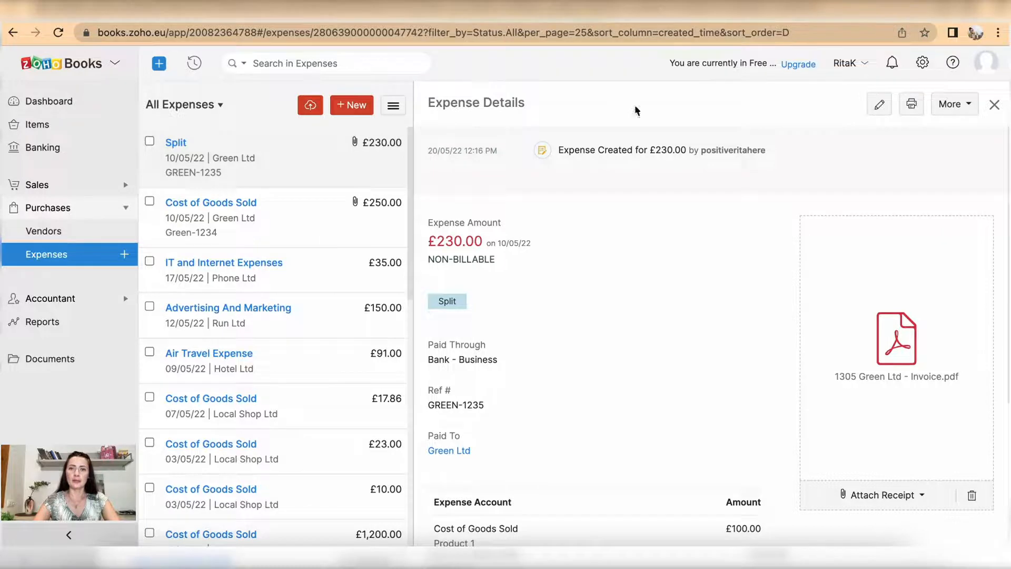
- Close the expense details pane to show the full expenses list
left_click(995, 104)
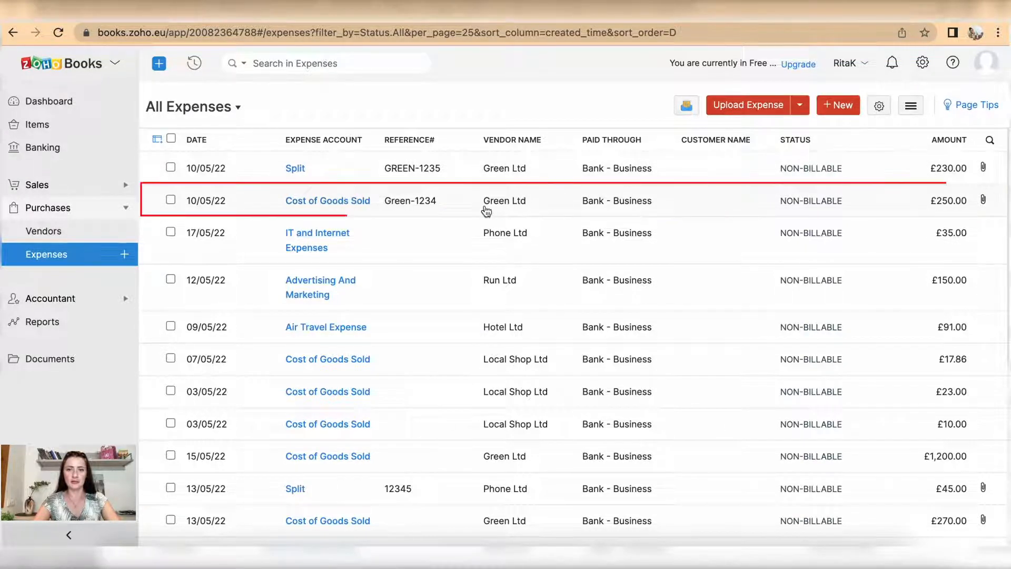
mouse_move(989, 219)
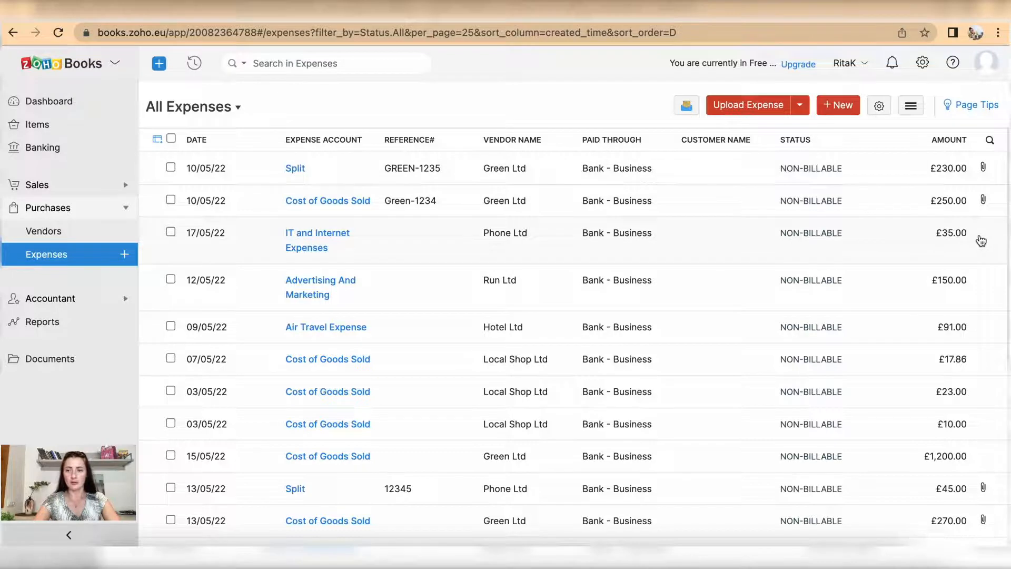
mouse_move(995, 349)
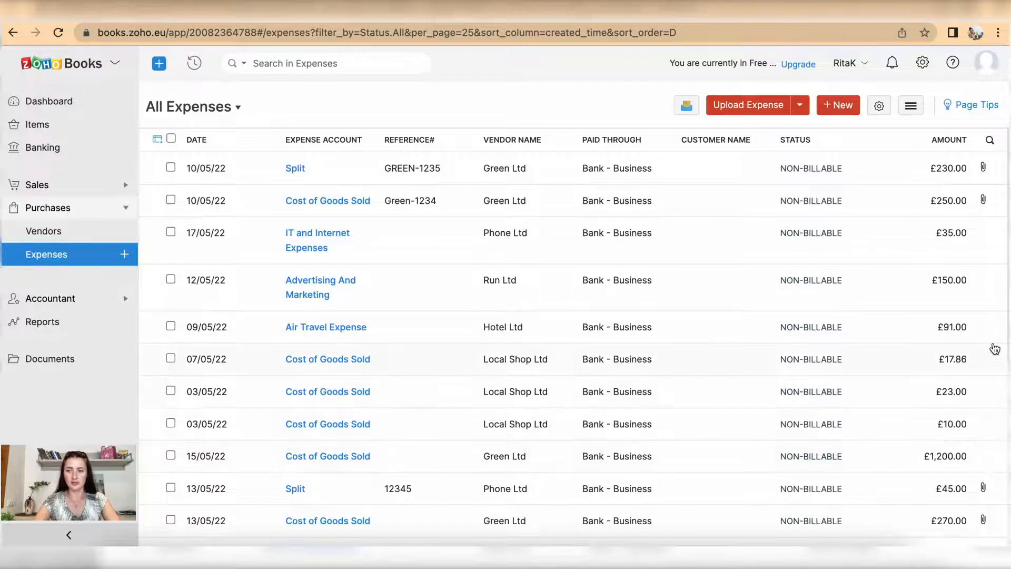
mouse_move(986, 241)
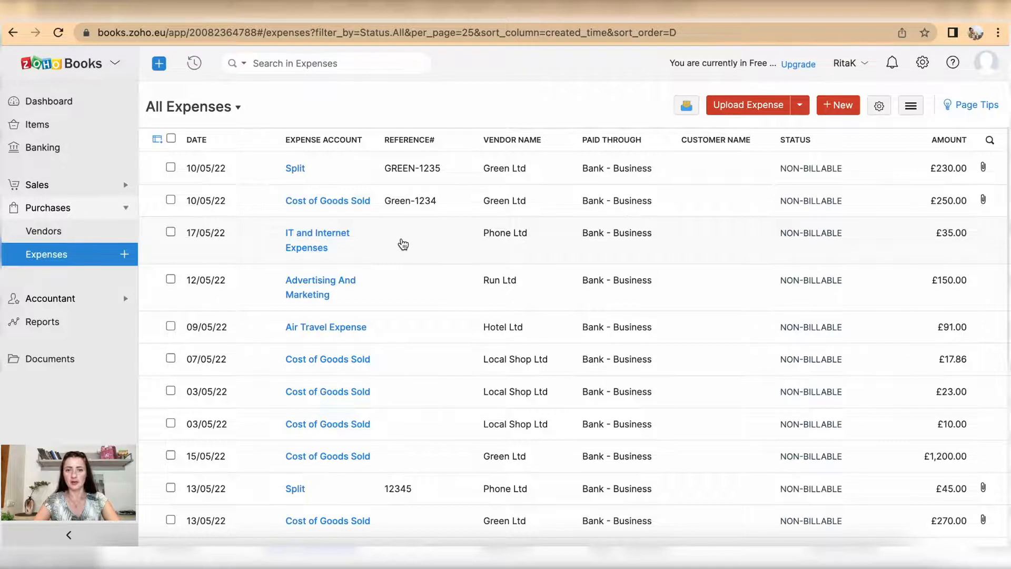
left_click(317, 233)
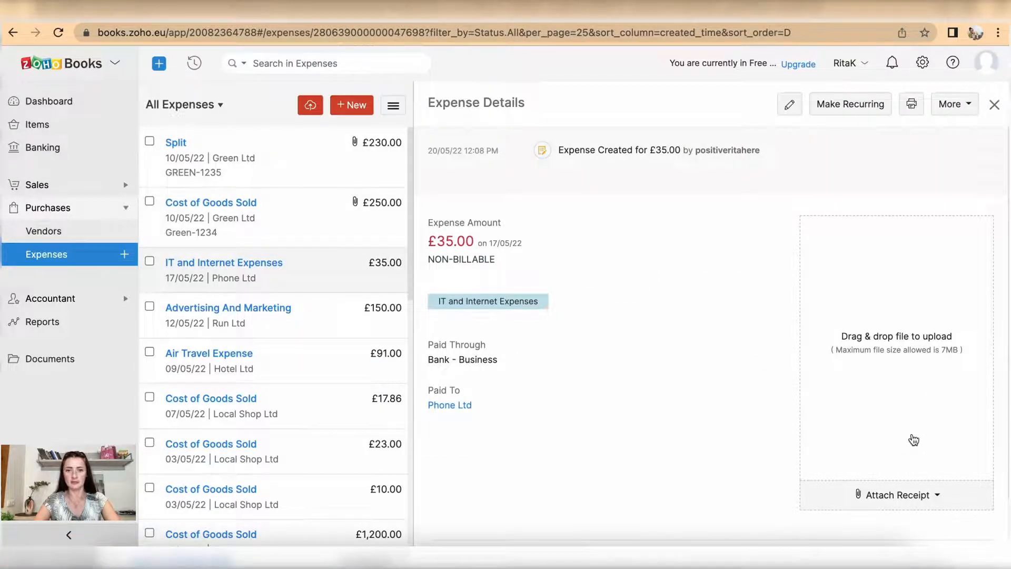
mouse_move(694, 103)
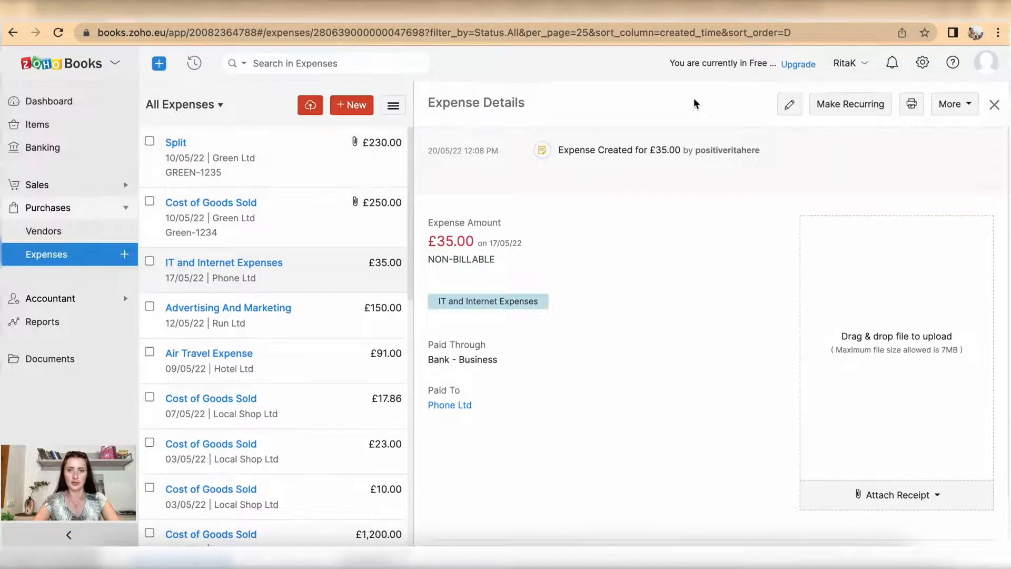
left_click(176, 142)
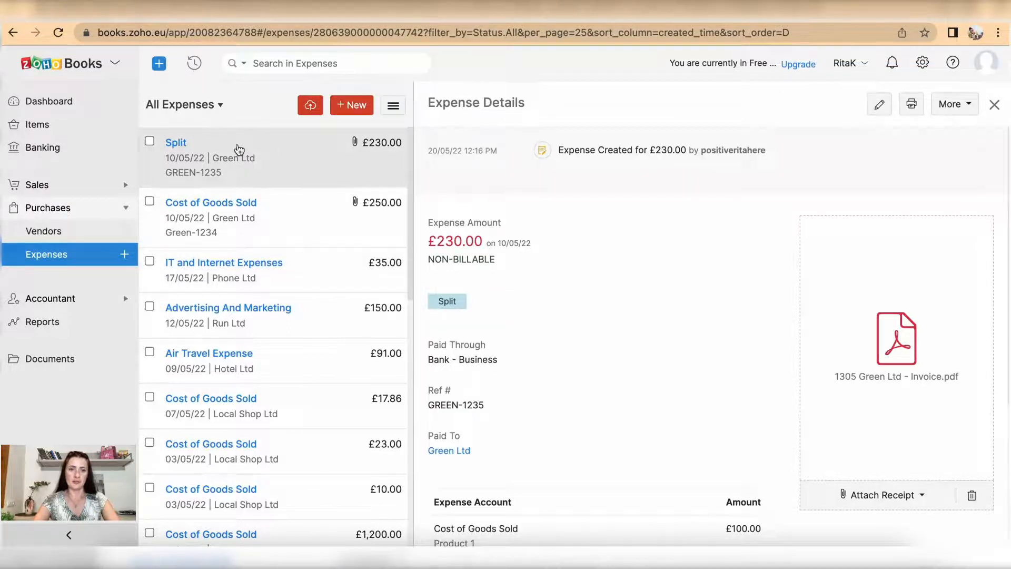
mouse_move(866, 119)
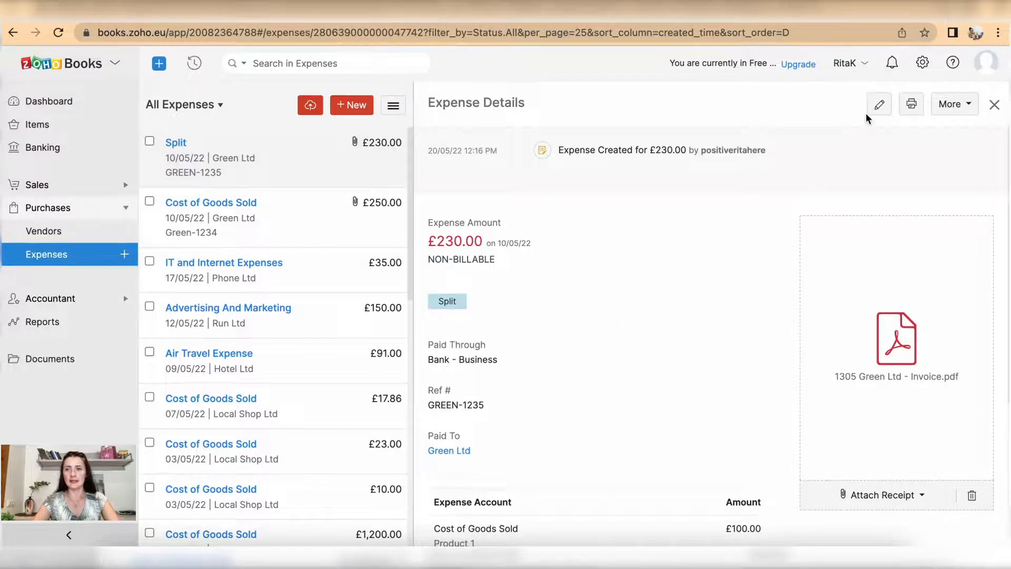
left_click(954, 105)
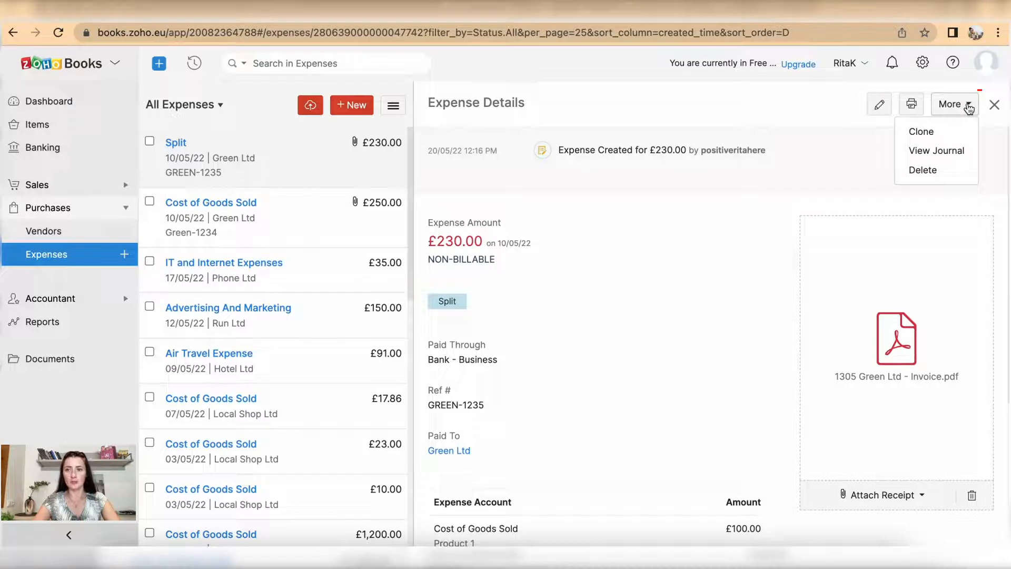
mouse_move(921, 132)
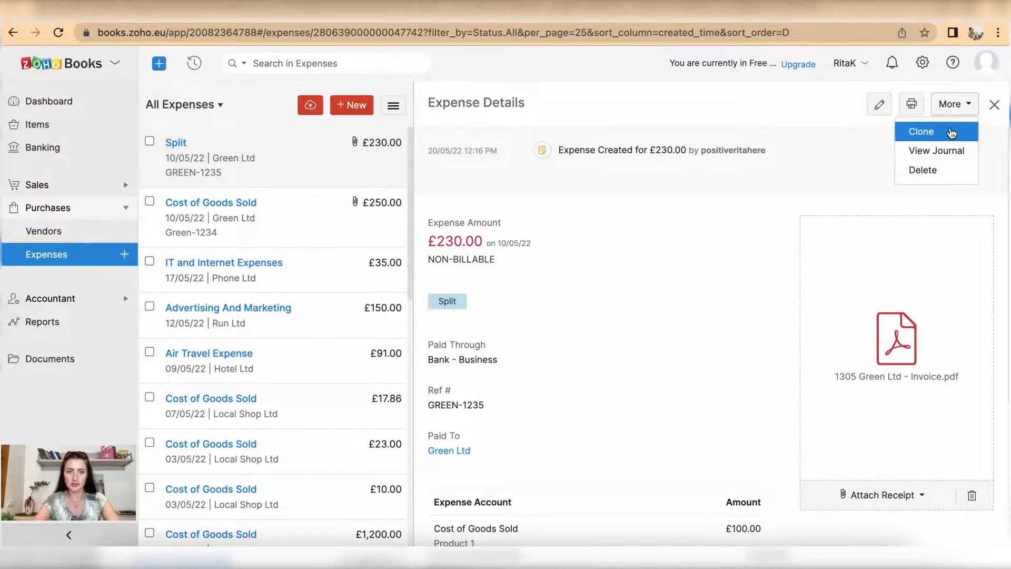
mouse_move(936, 151)
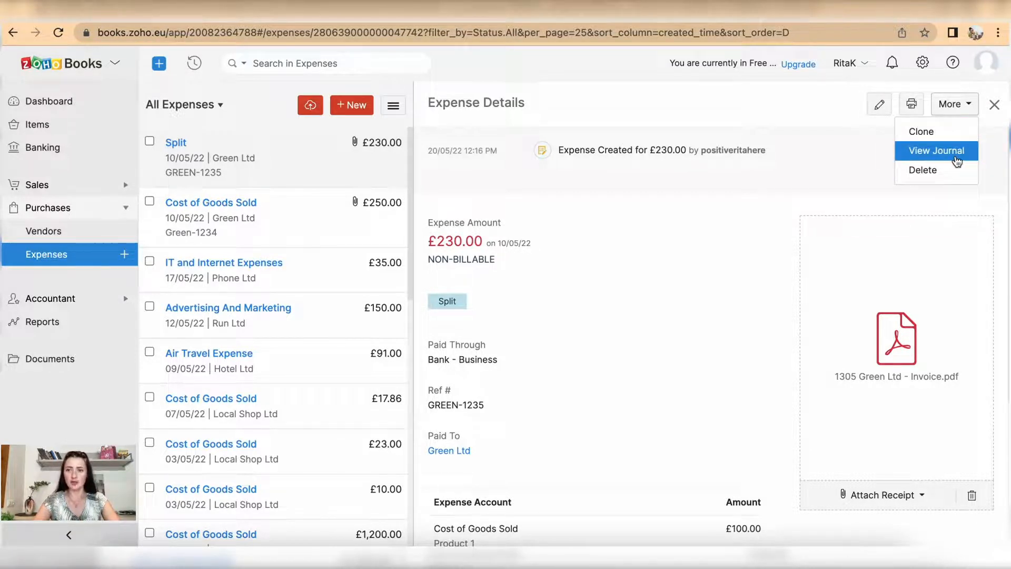
mouse_move(920, 130)
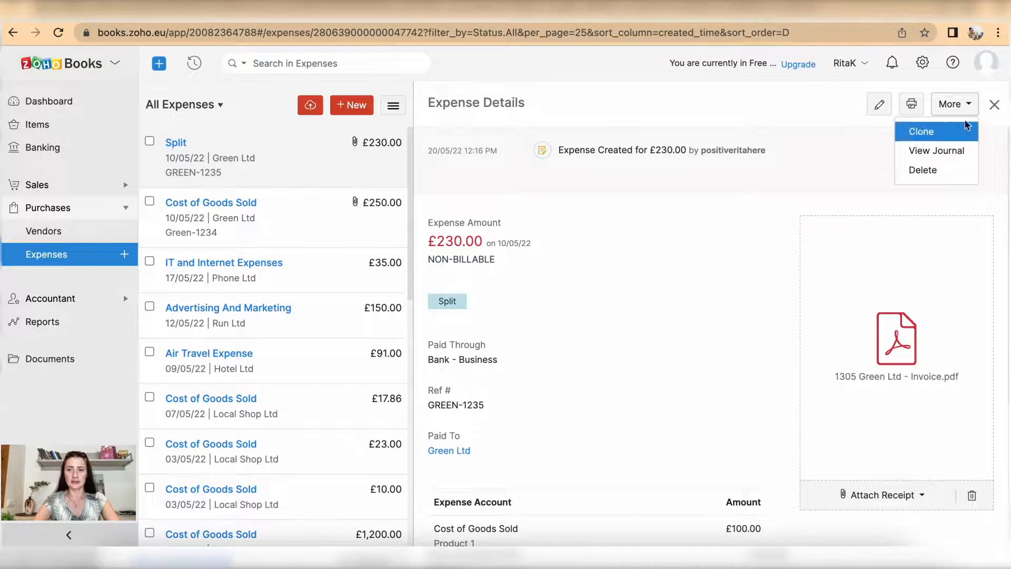
left_click(995, 104)
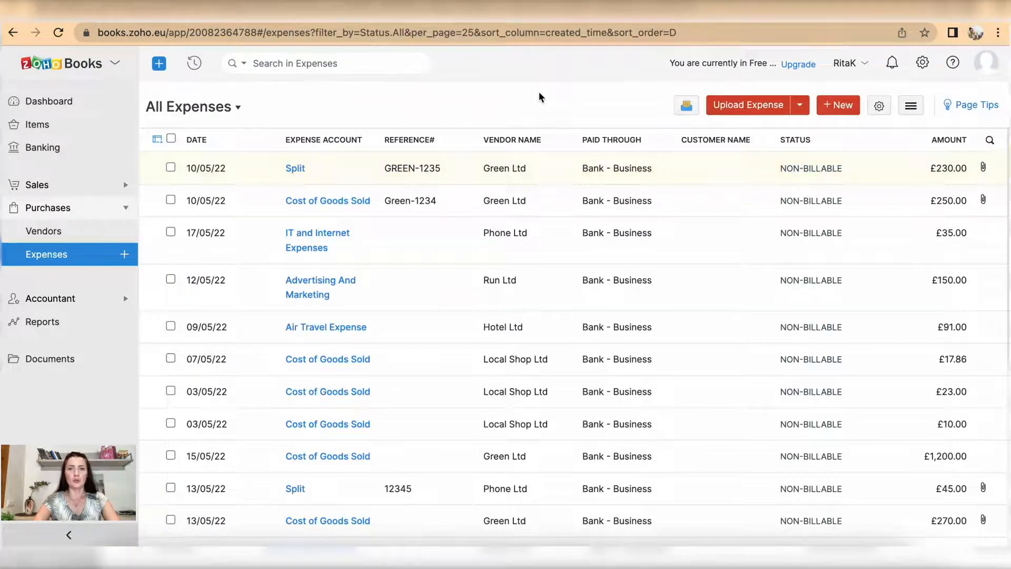